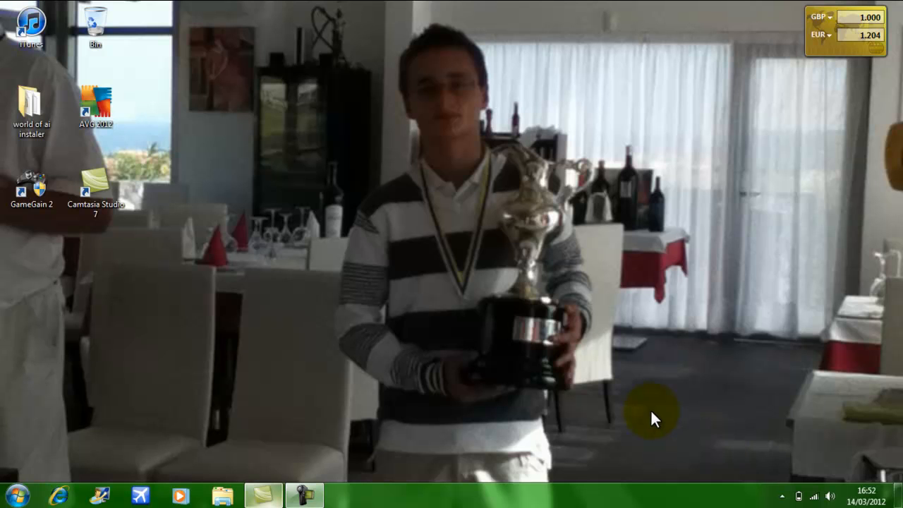
mouse_move(530, 336)
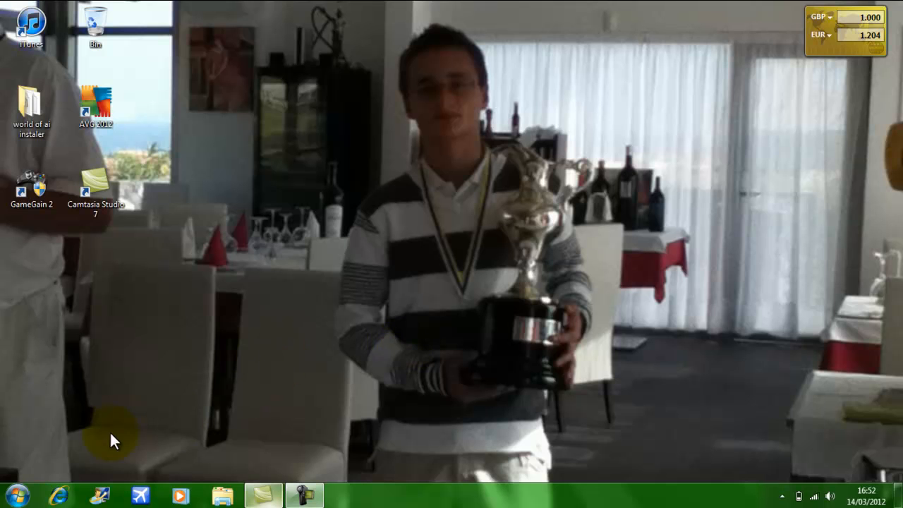
Step: Launch Internet Explorer from the taskbar icon
click(62, 490)
text(www.)
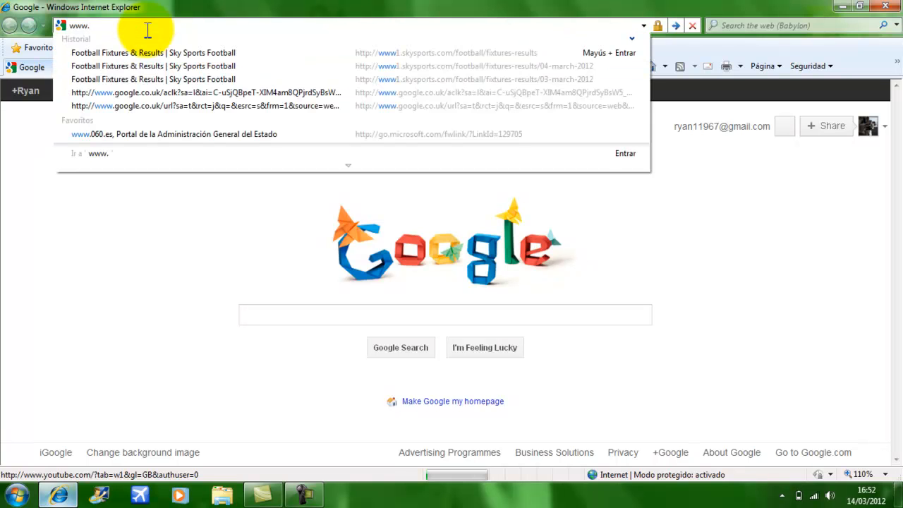
text(flightsim)
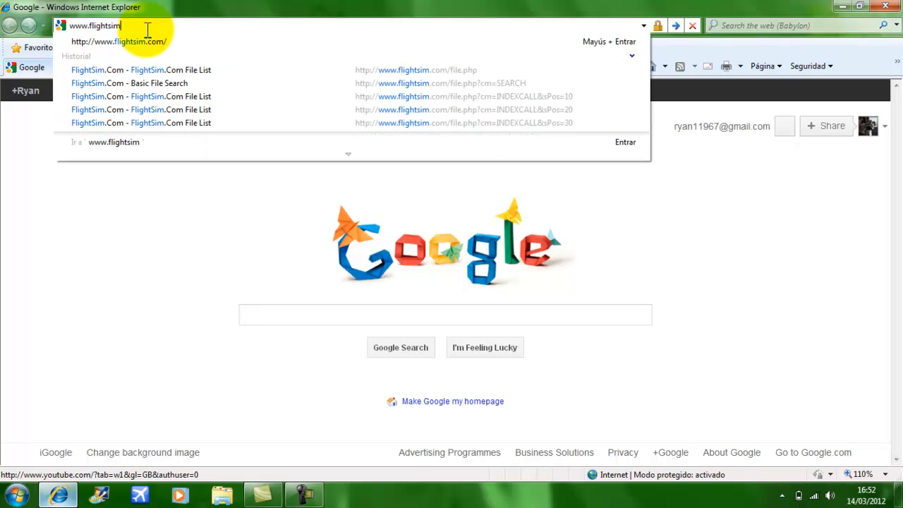
text(.com)
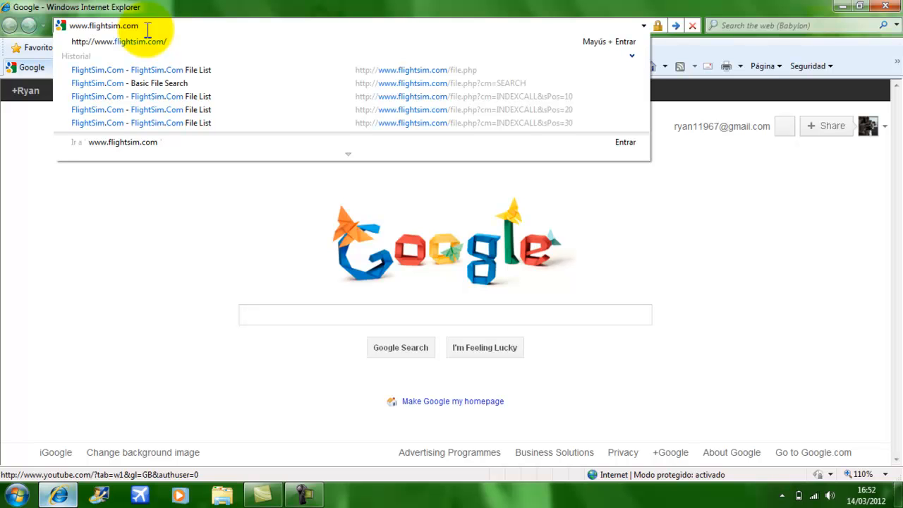
key(Return)
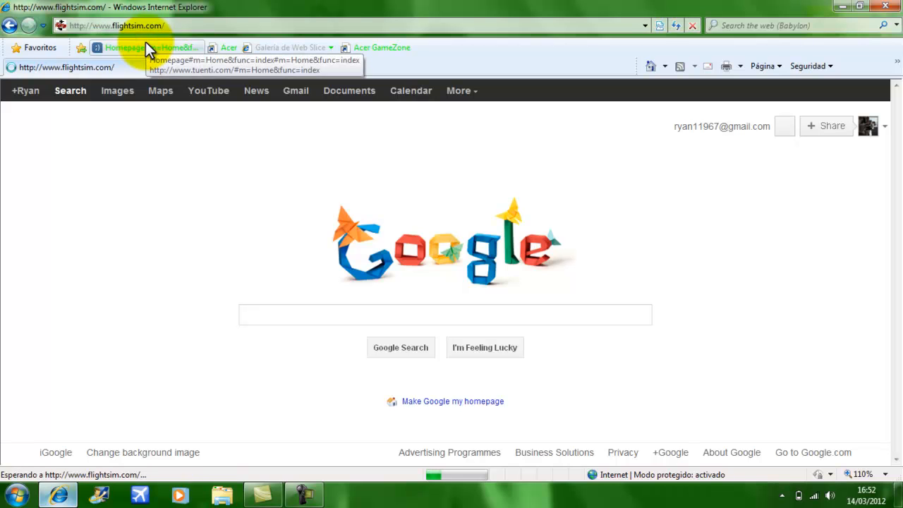
click(141, 47)
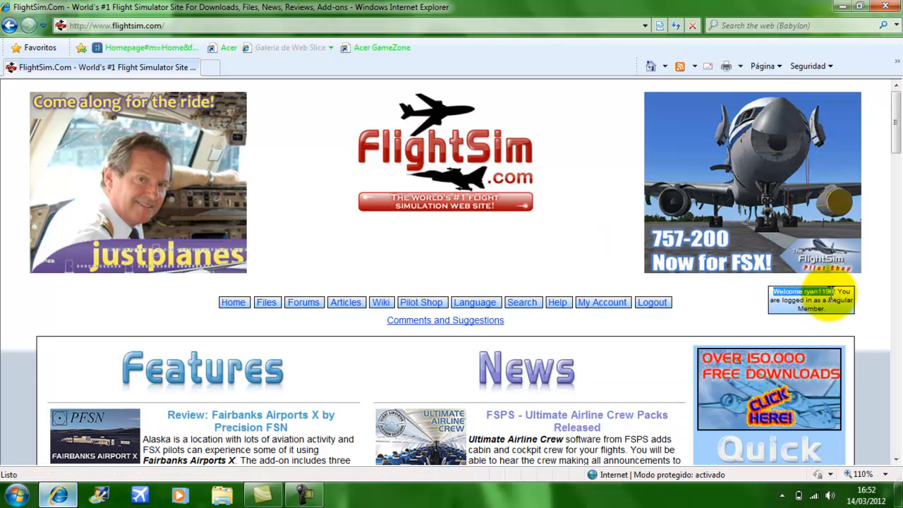
mouse_move(522, 380)
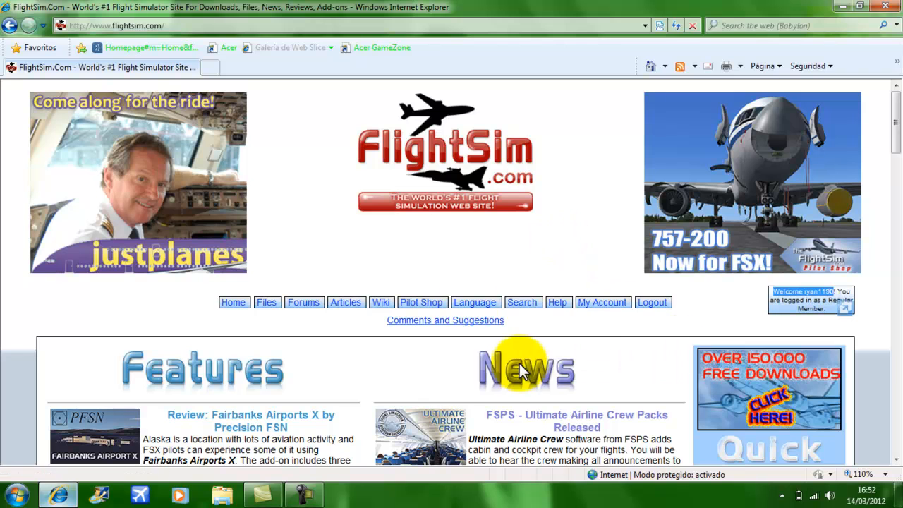
Step: Go to File Library Search and expand the file-section list to choose FSX - All Files
click(523, 302)
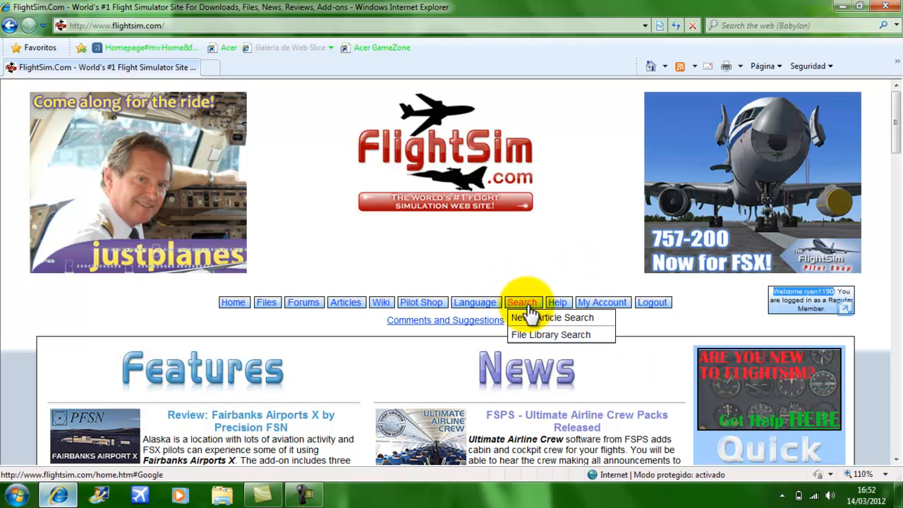
mouse_move(529, 309)
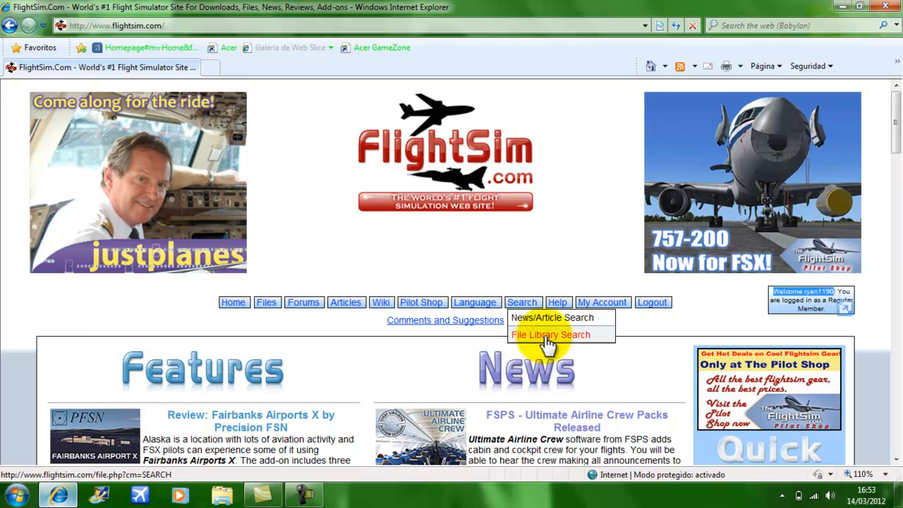
click(550, 334)
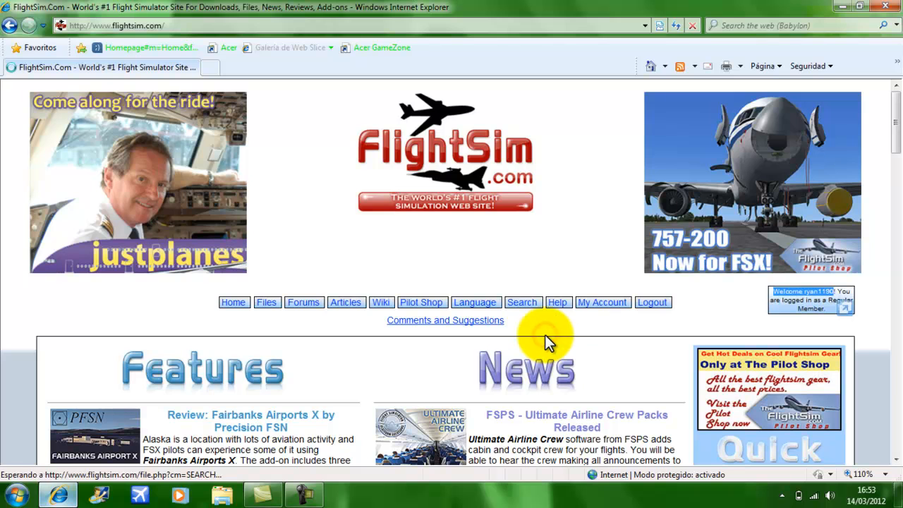
click(523, 302)
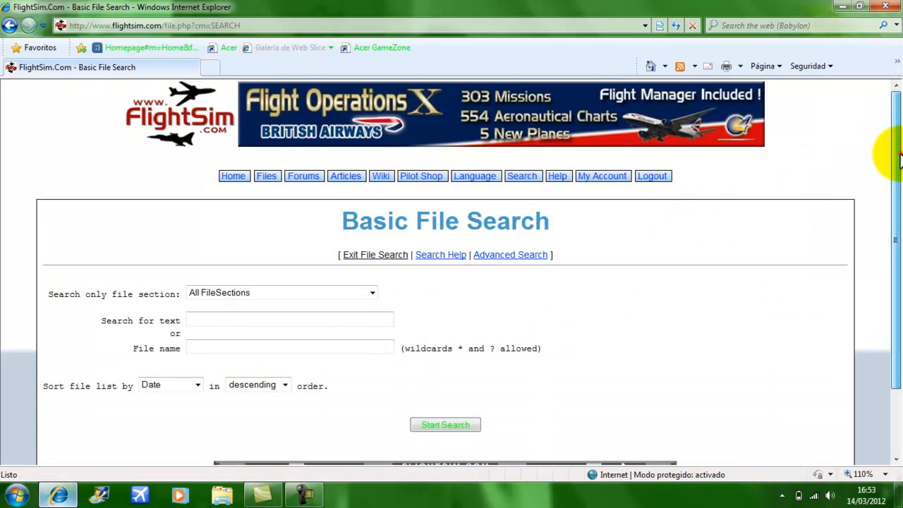
scroll(down, 3)
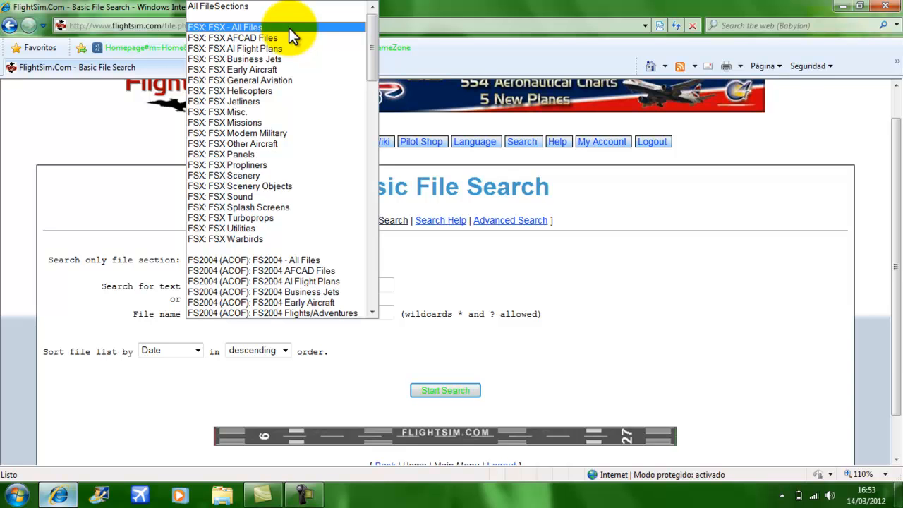
mouse_move(261, 207)
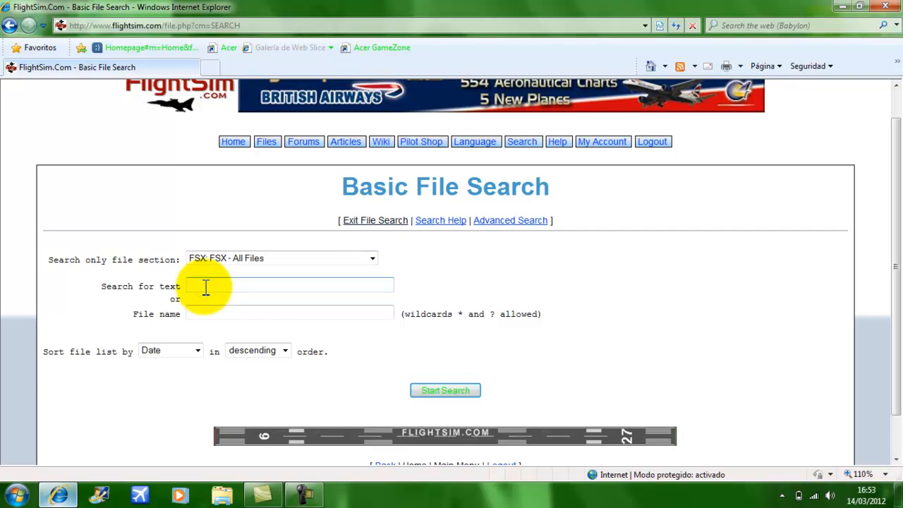
Step: Search FSX - All Files for 'Boeing 777' and scroll the 412 results
text(Boeing7)
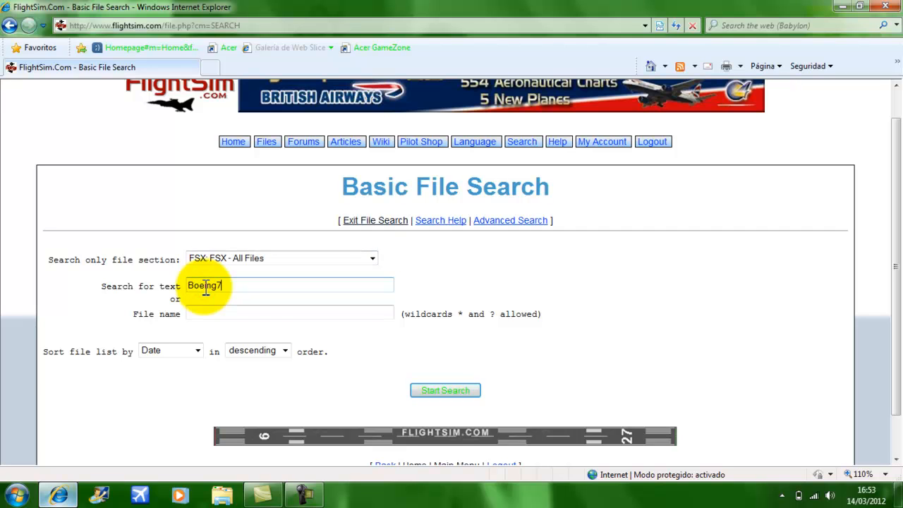
text(77)
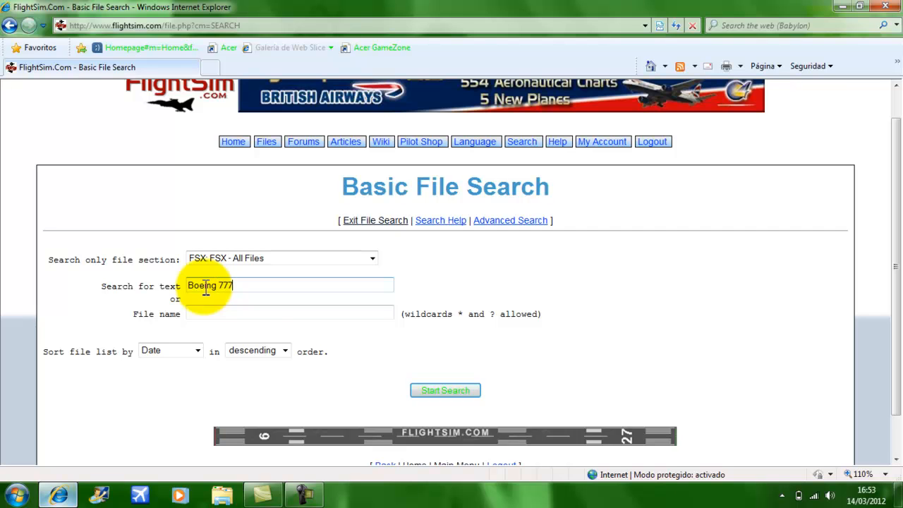
click(445, 390)
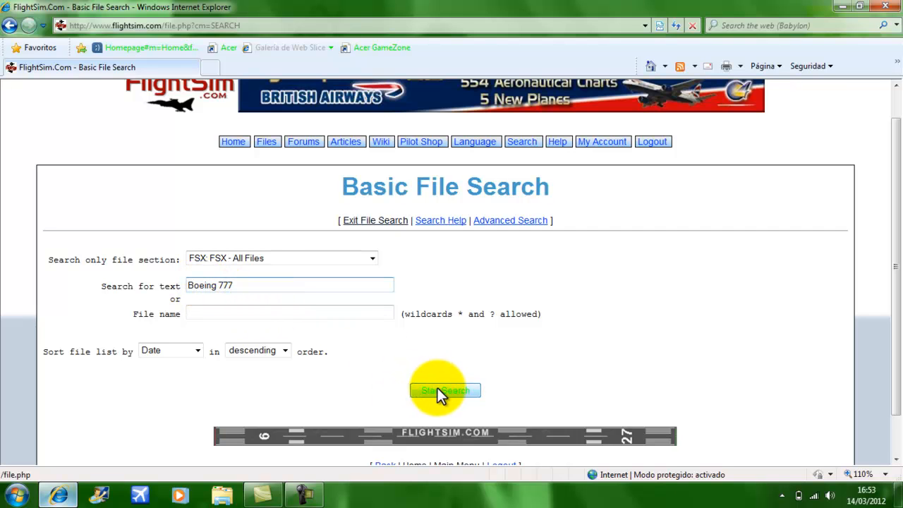
click(445, 390)
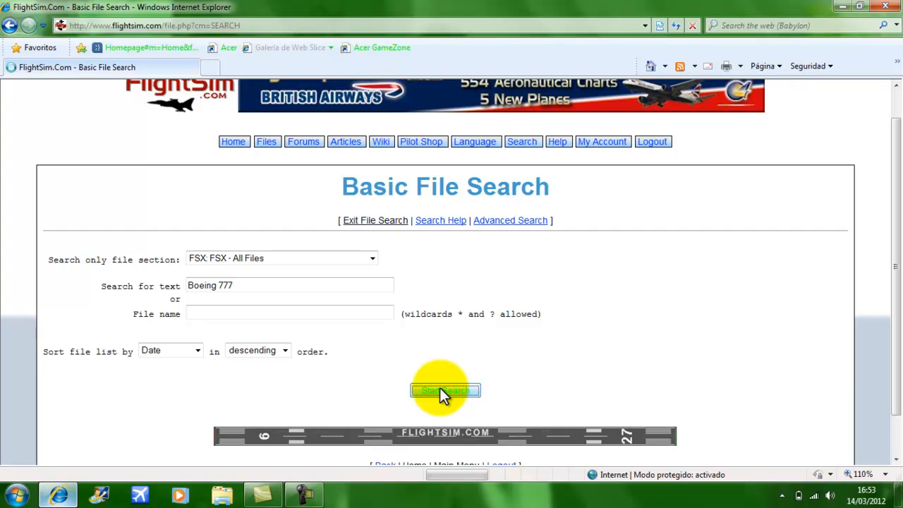
click(445, 390)
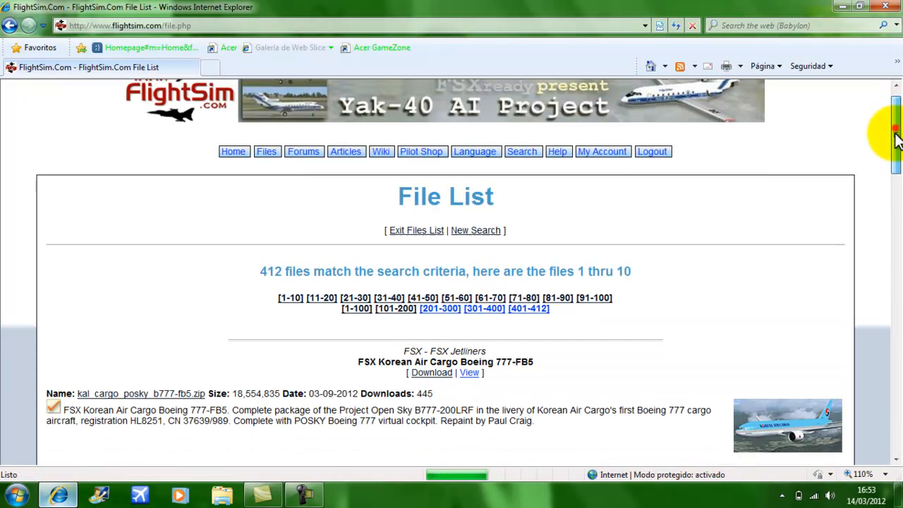
scroll(down, 3)
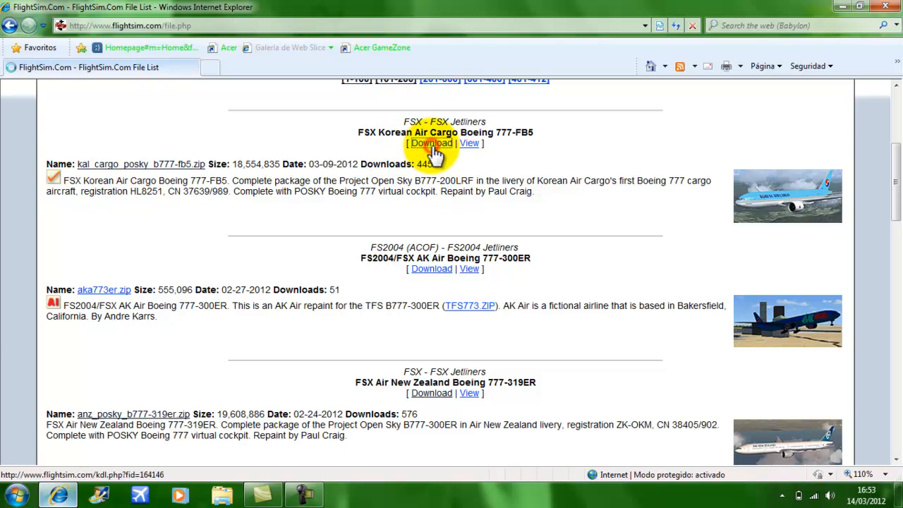
Step: Download the FSX Korean Air Cargo Boeing 777-FB5 zip after accepting the notice, and open it
click(432, 143)
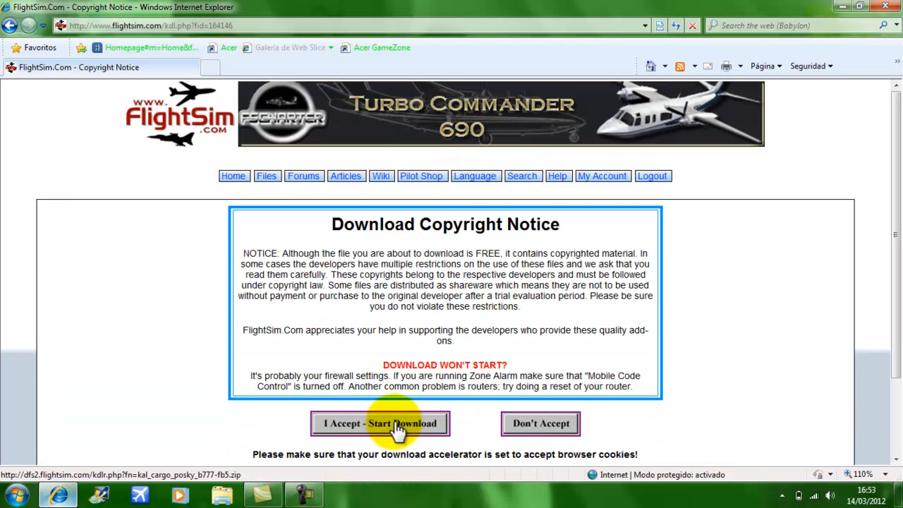
click(381, 423)
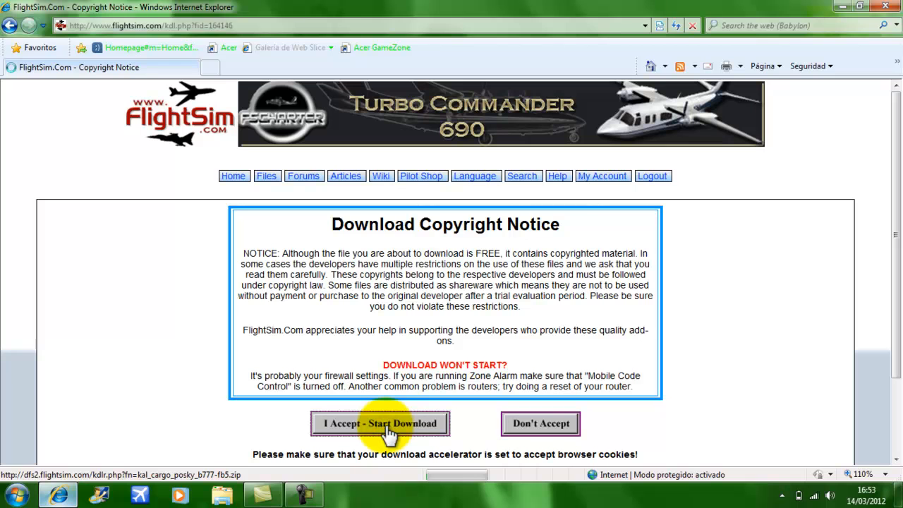
click(380, 423)
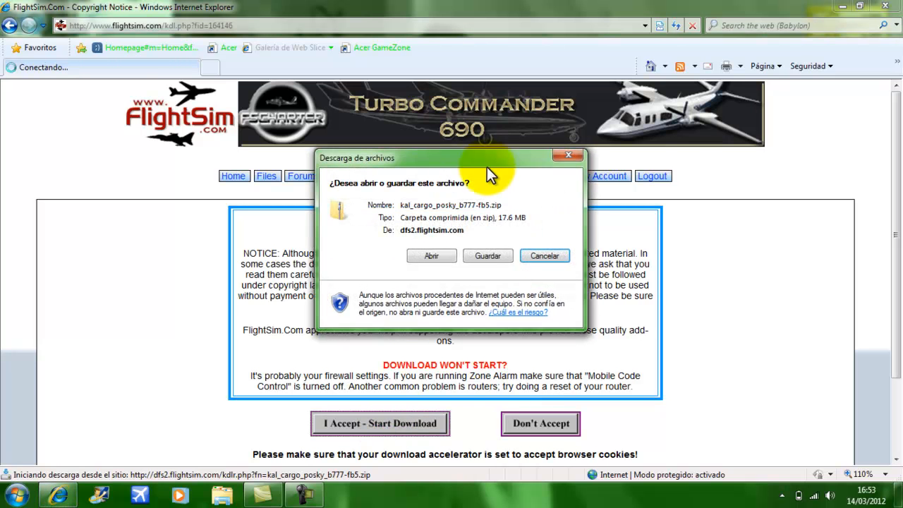
mouse_move(522, 292)
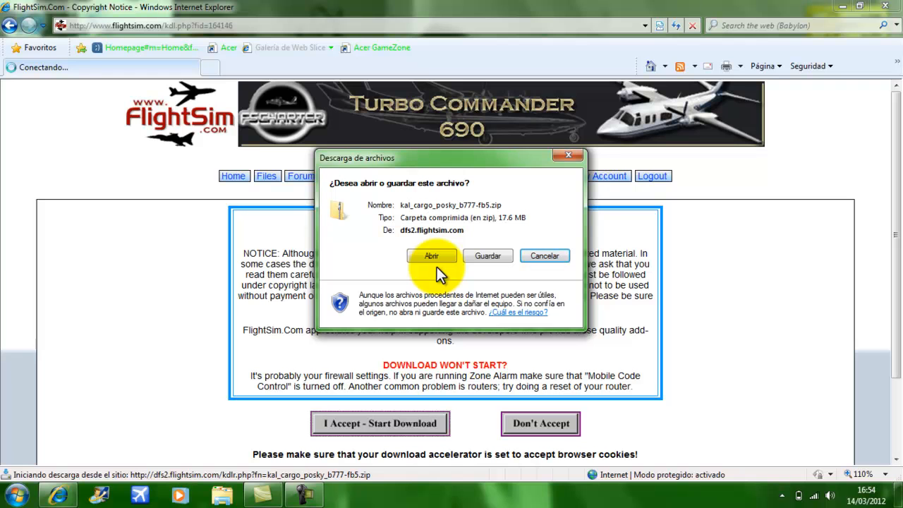
mouse_move(438, 257)
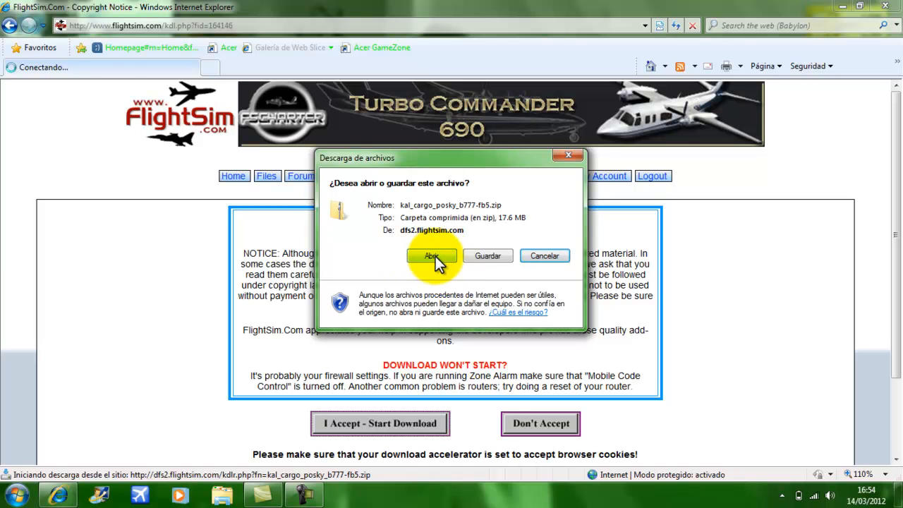
click(433, 255)
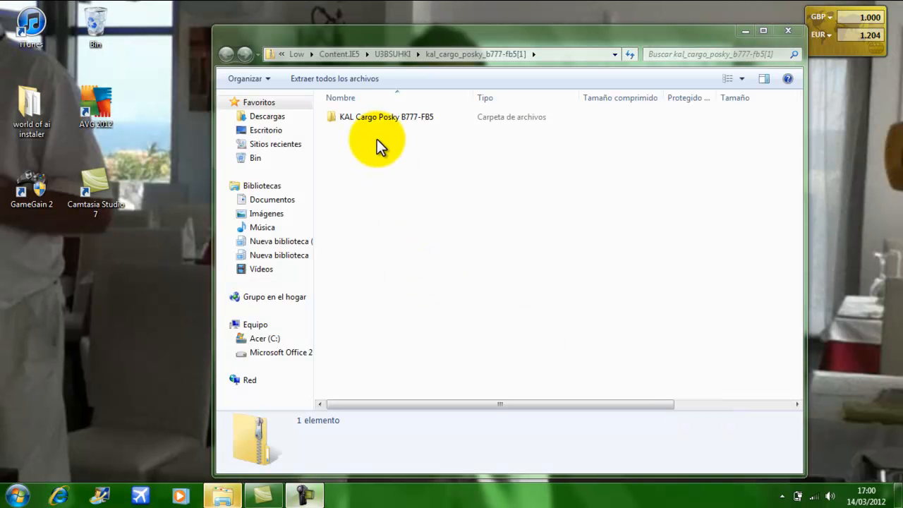
mouse_move(754, 117)
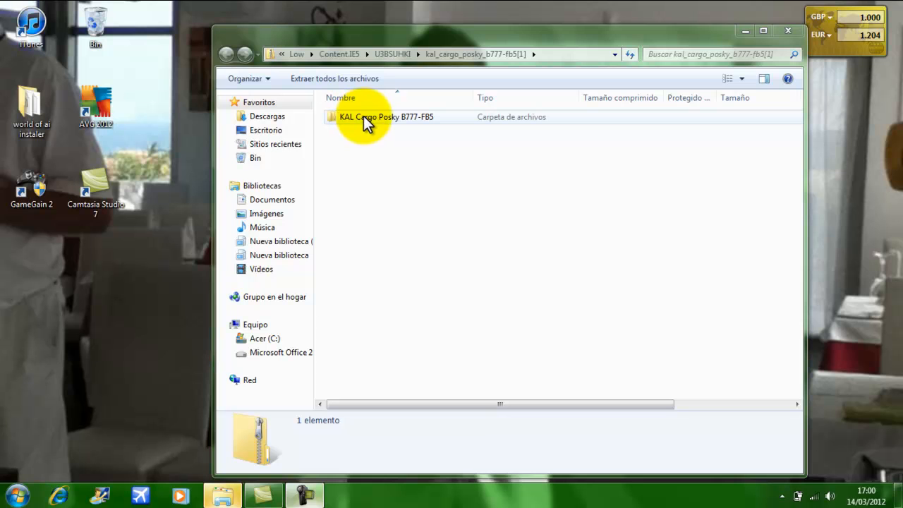
Step: Select the KAL Cargo Posky B777-FB5 folder and close the archive window
click(365, 116)
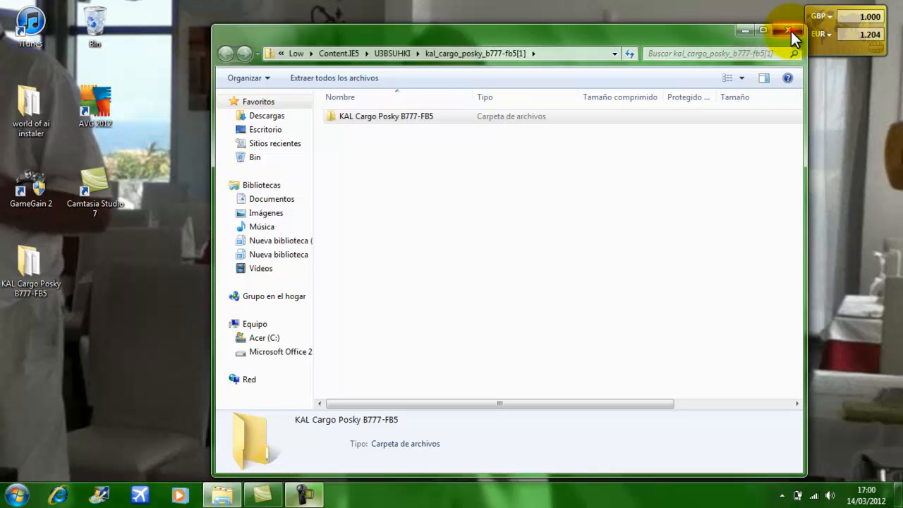
click(787, 27)
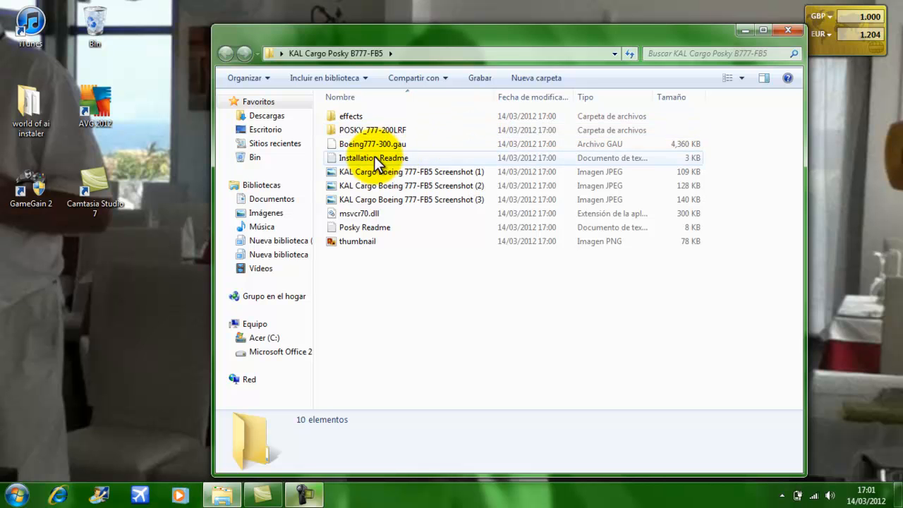
mouse_move(394, 129)
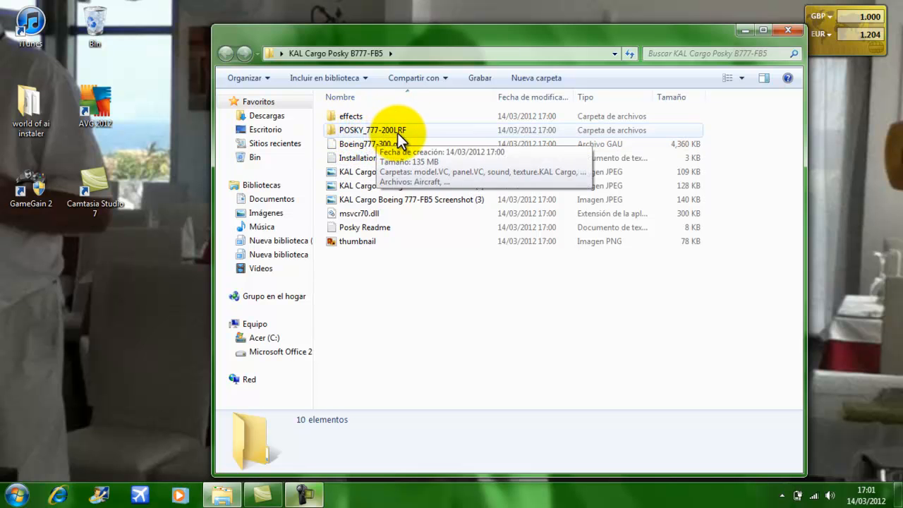
Step: Look inside POSKY_777-200LRF, try moving it to the desktop, and cancel the in-use error
click(372, 130)
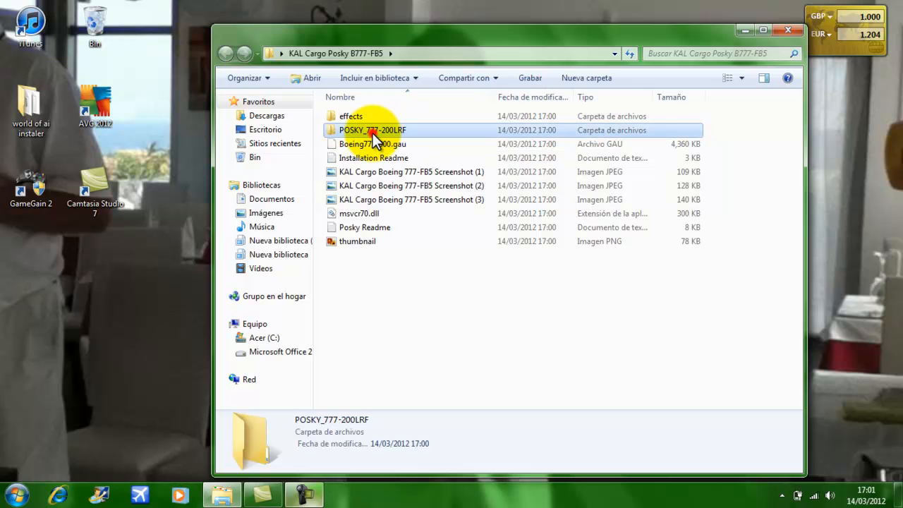
double_click(371, 130)
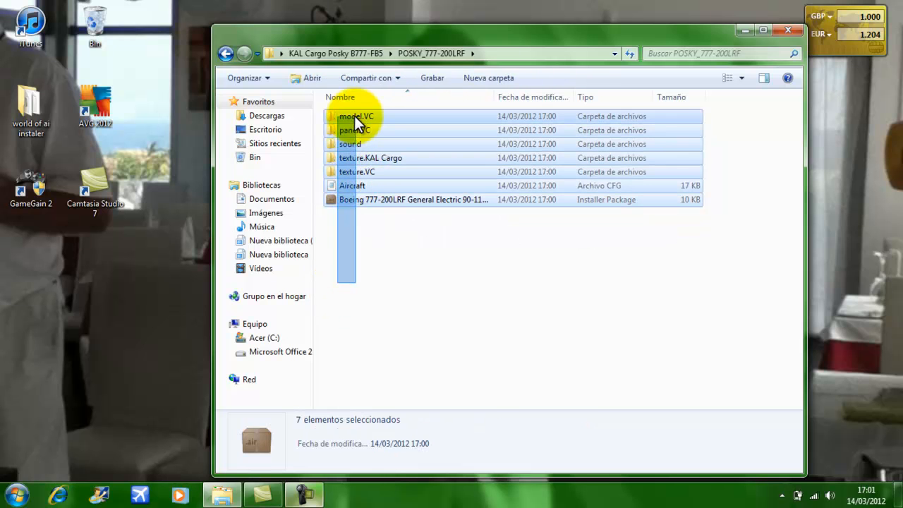
click(224, 55)
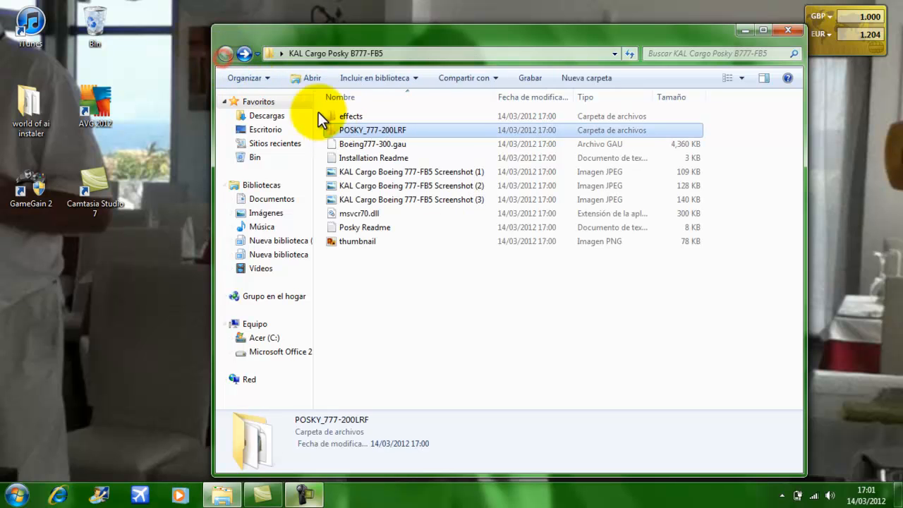
drag(371, 130, 71, 253)
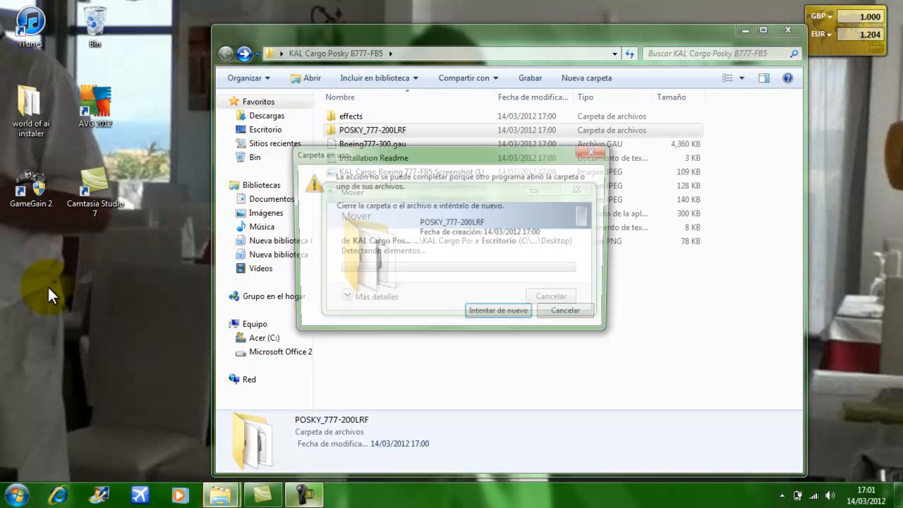
click(498, 309)
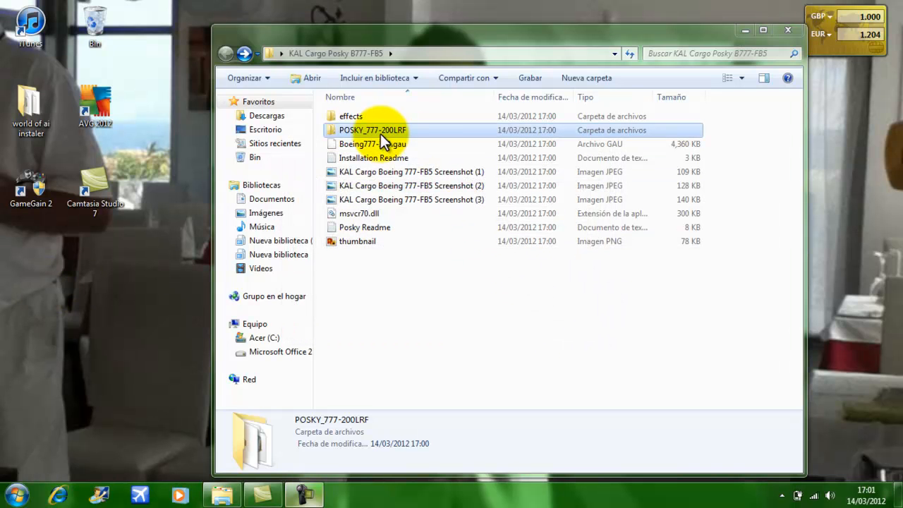
Step: Reselect POSKY_777-200LRF and bring up its context menu to copy it
click(351, 116)
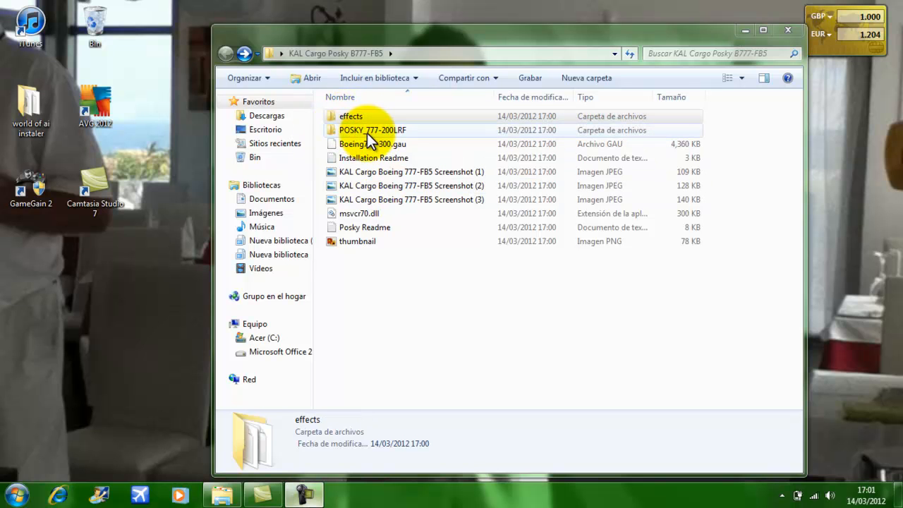
click(371, 129)
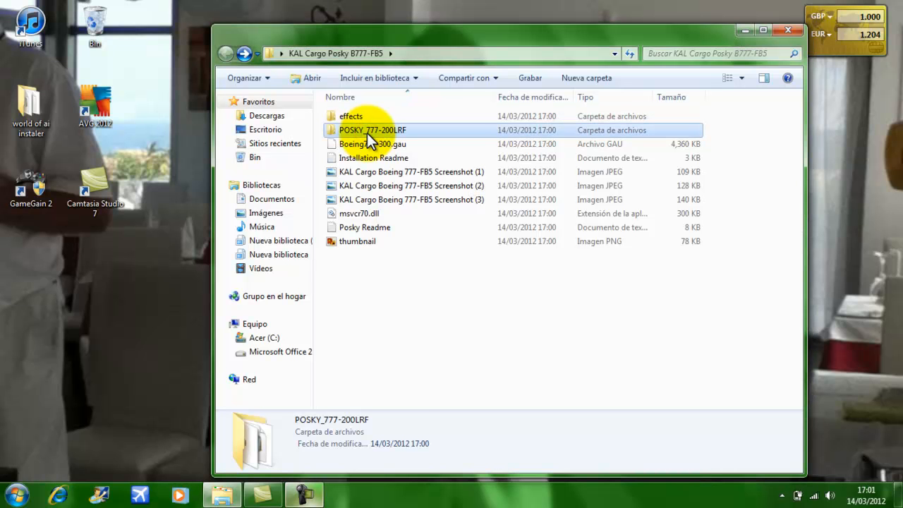
right_click(372, 129)
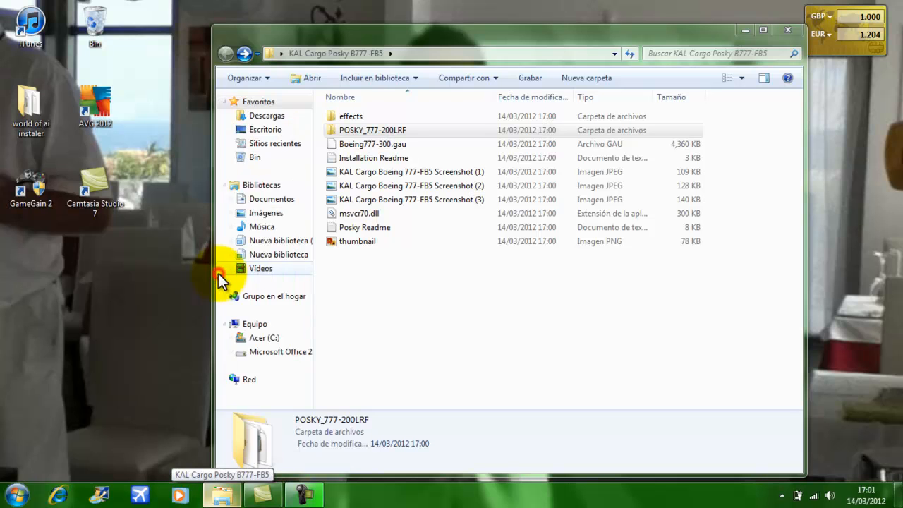
Step: Browse C:, Archivos de programa (x86), Microsoft Games, Flight Simulator X, SimObjects into Airplanes
click(255, 301)
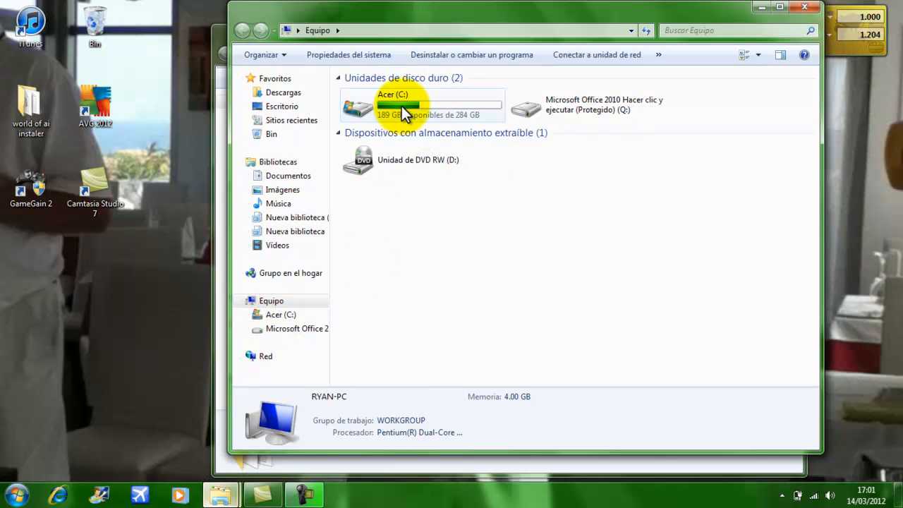
double_click(423, 109)
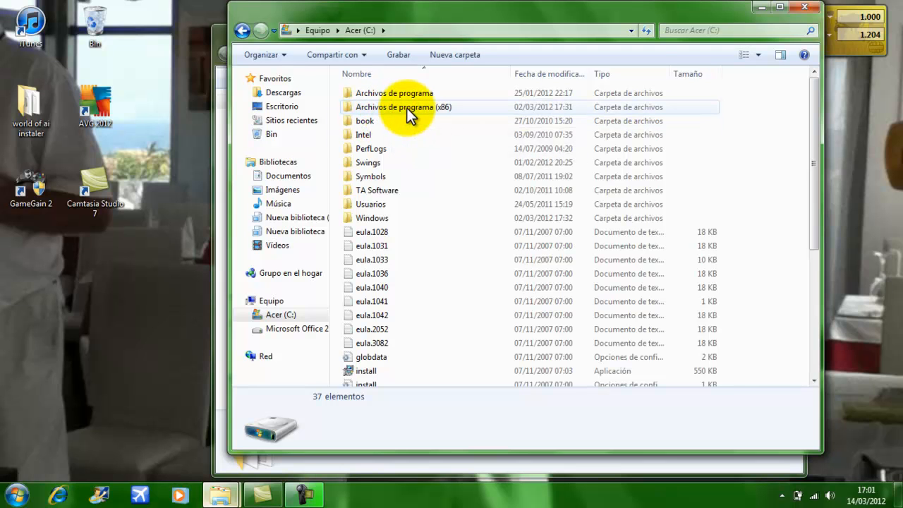
mouse_move(400, 122)
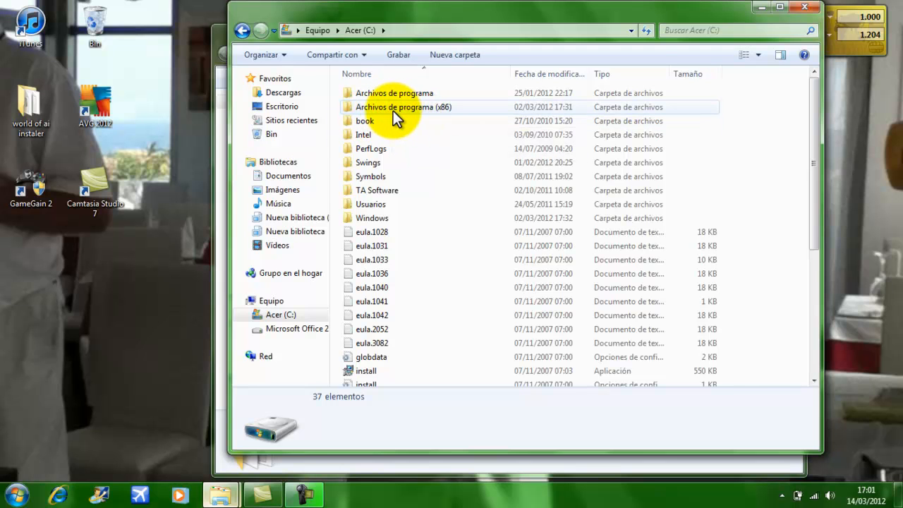
double_click(403, 106)
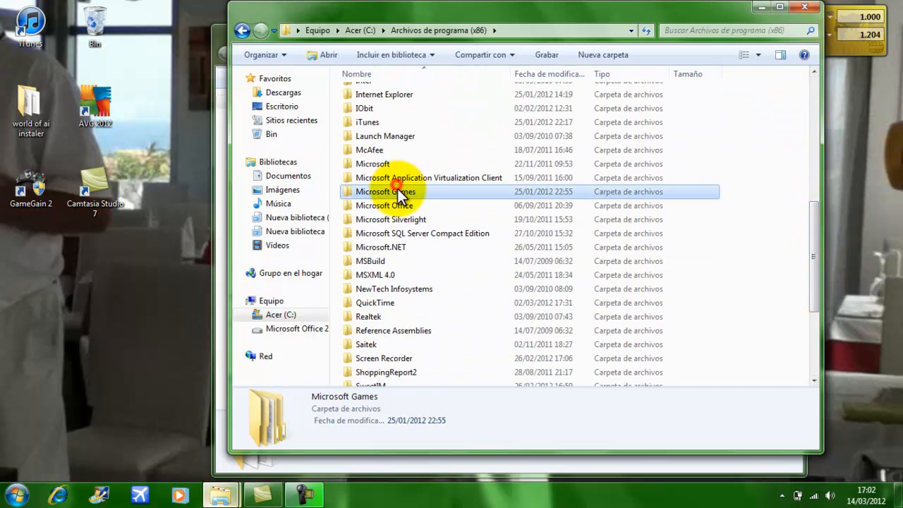
double_click(386, 192)
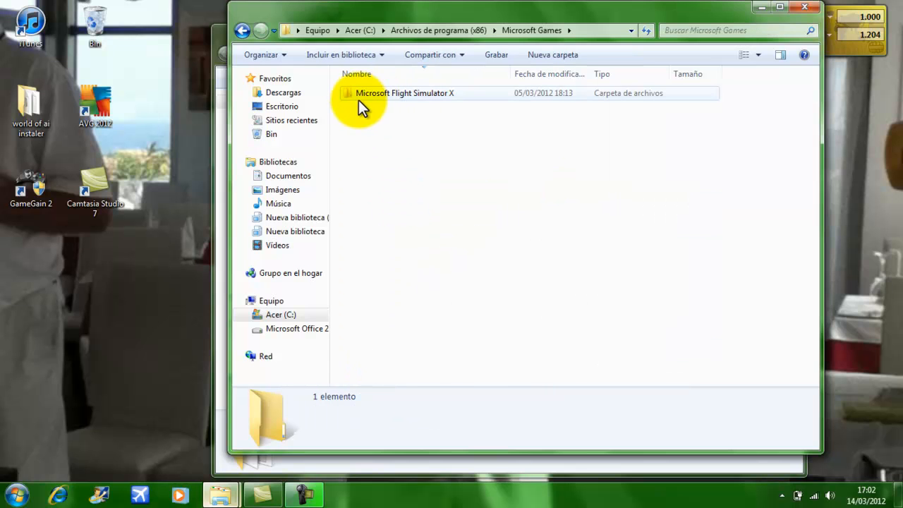
mouse_move(412, 104)
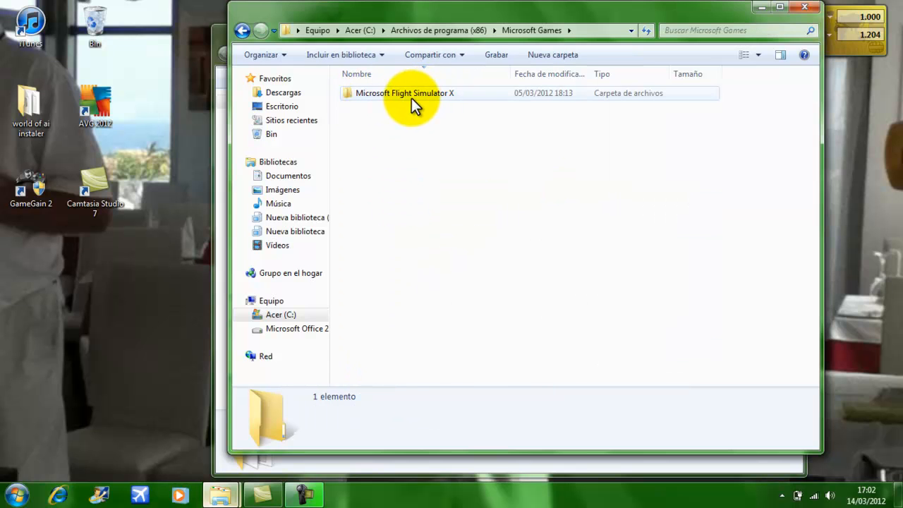
double_click(404, 92)
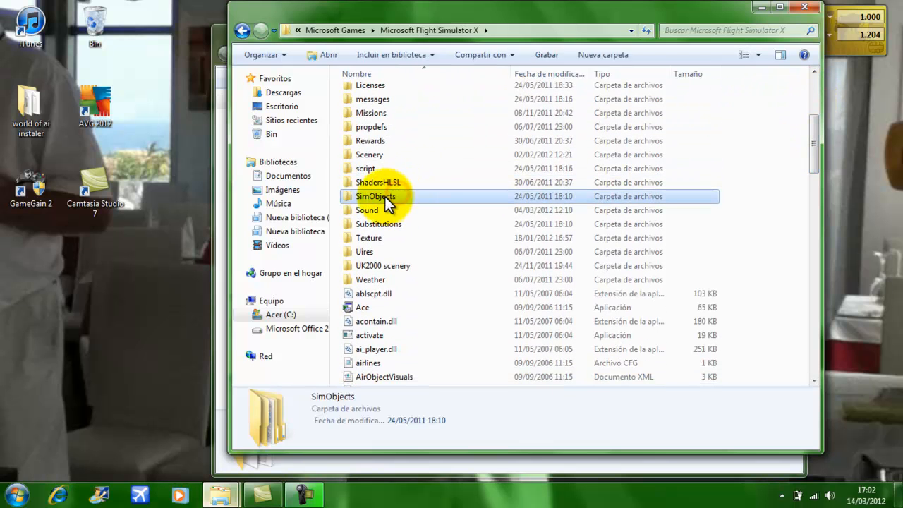
double_click(373, 196)
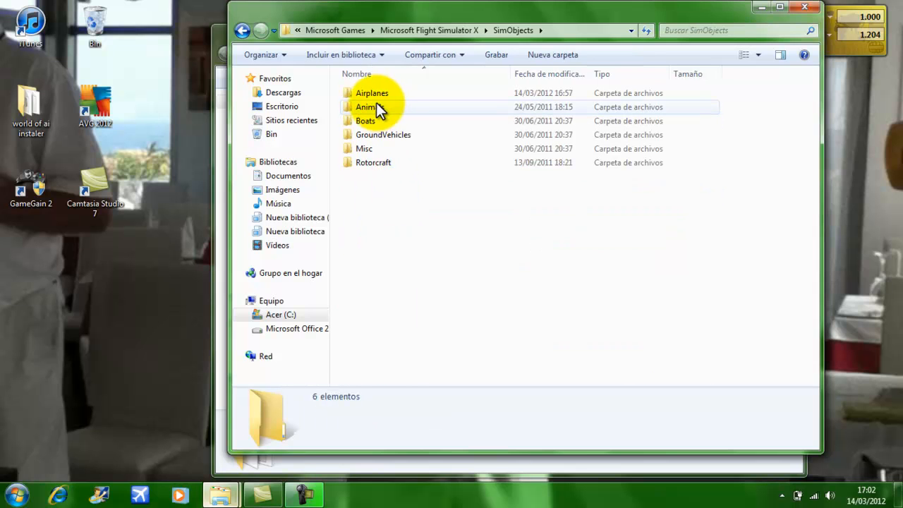
click(371, 92)
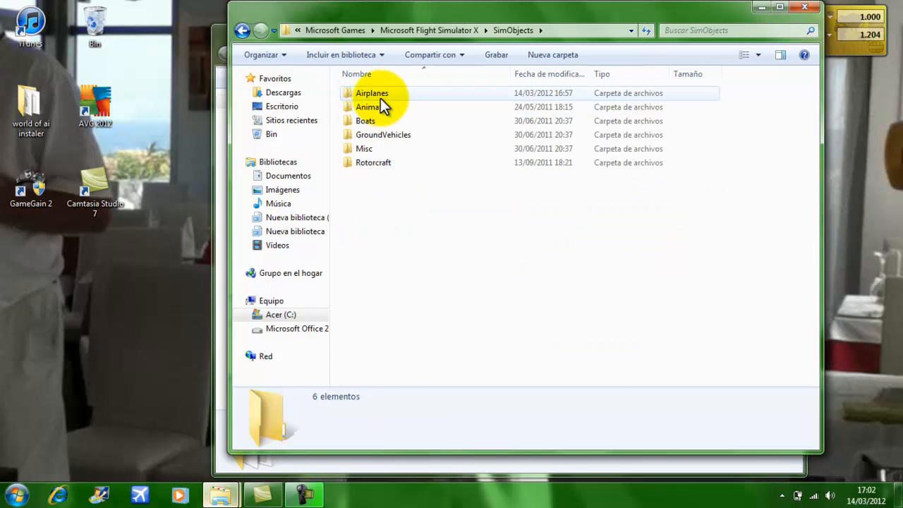
mouse_move(383, 111)
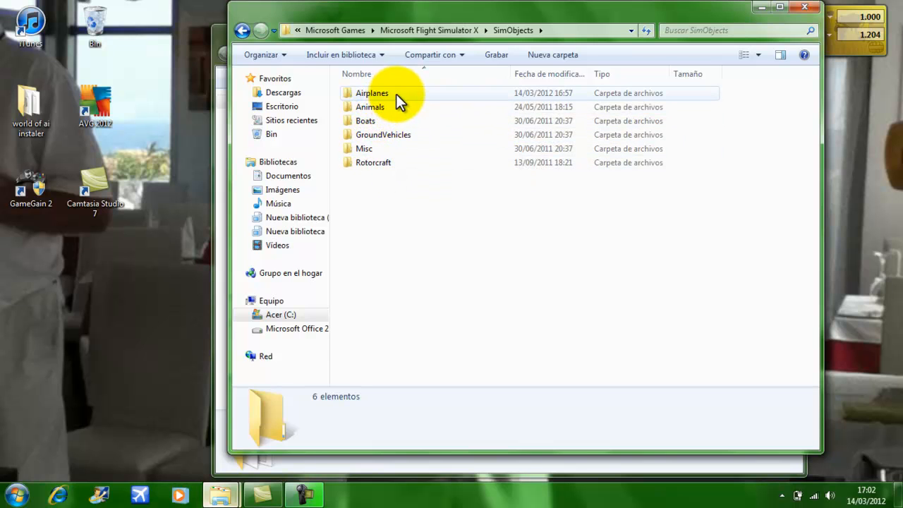
click(396, 94)
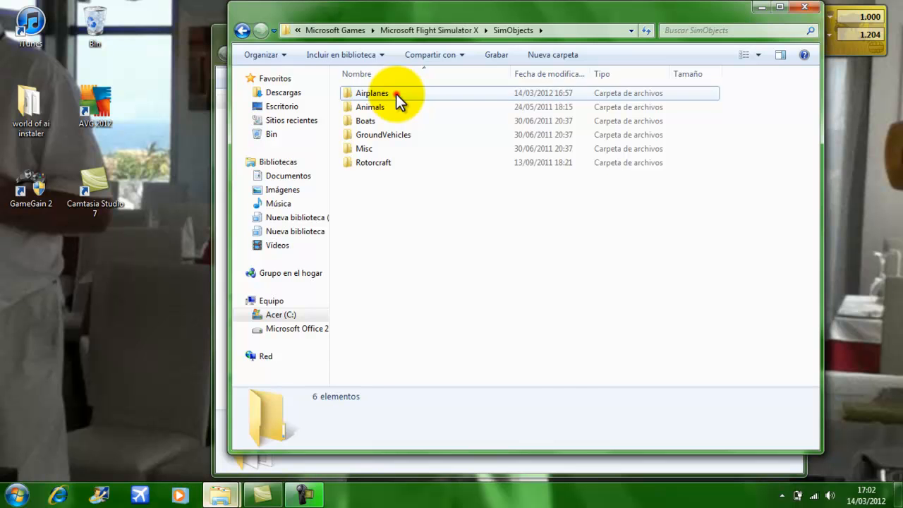
double_click(373, 92)
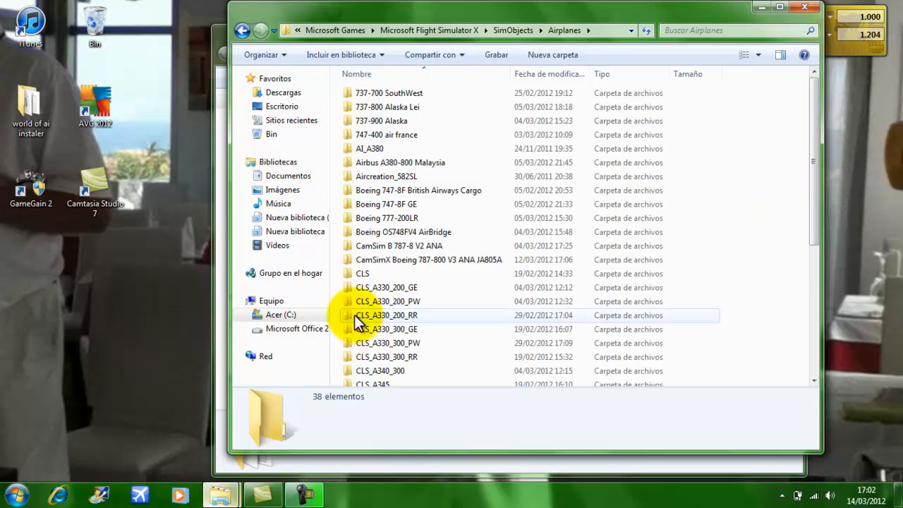
mouse_move(758, 201)
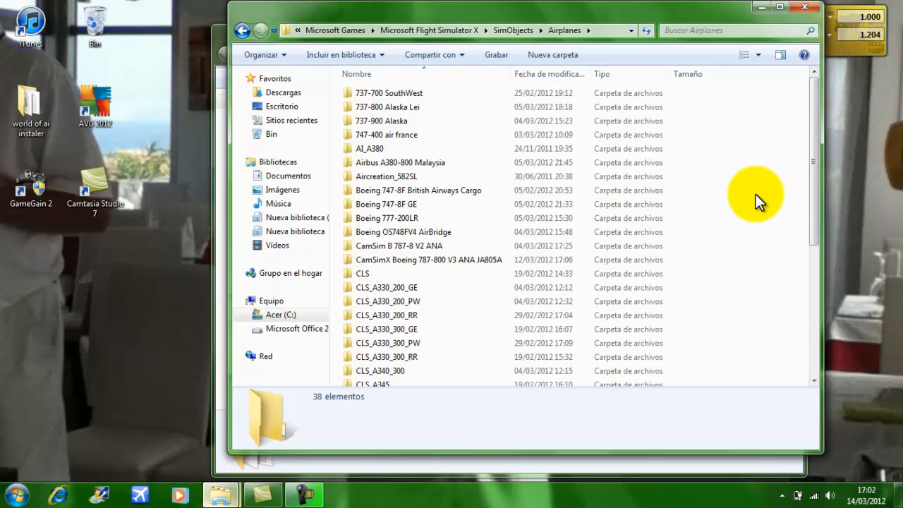
Step: Paste POSKY_777-200LRF into Airplanes, granting administrator permission
right_click(755, 197)
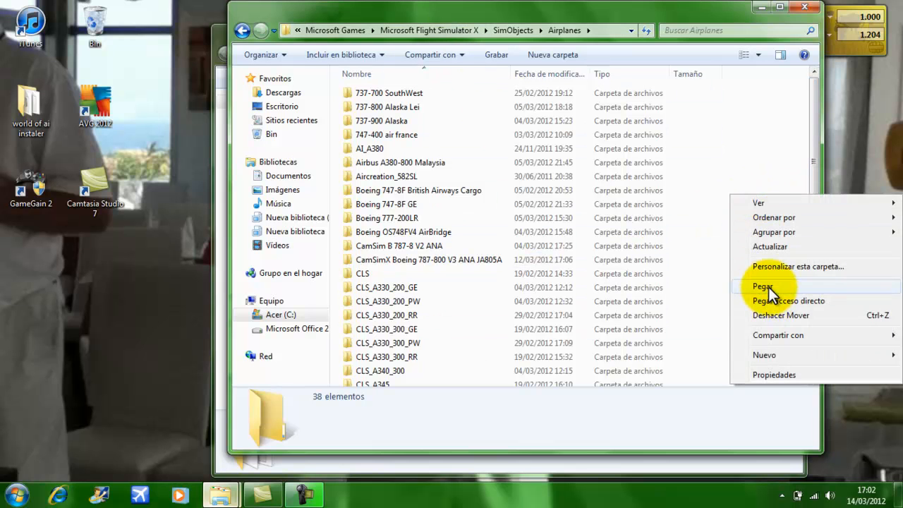
click(765, 286)
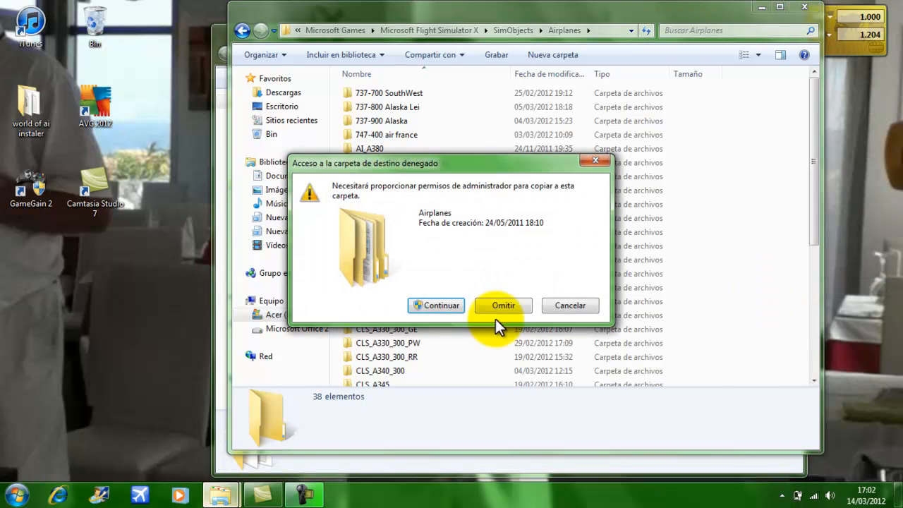
click(503, 305)
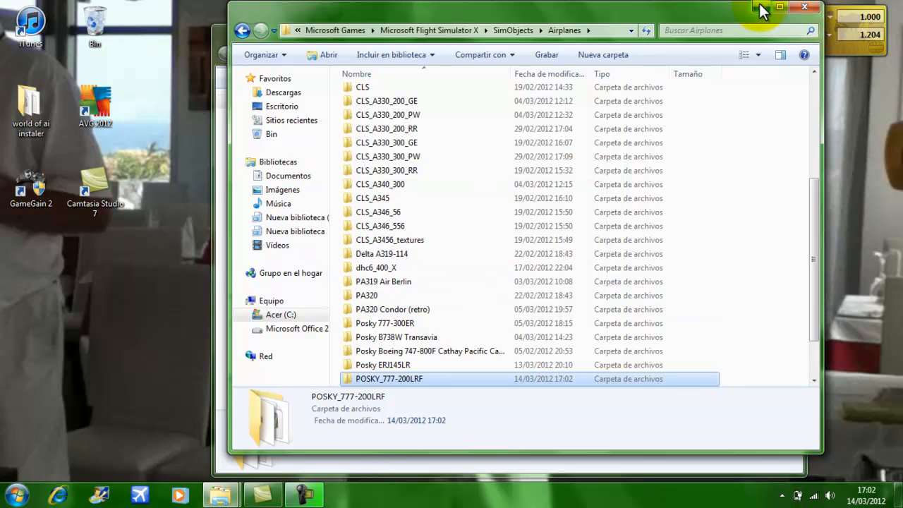
Step: Confirm POSKY_777-200LRF sits in Airplanes, then go up to Flight Simulator X's Effects folder
double_click(387, 378)
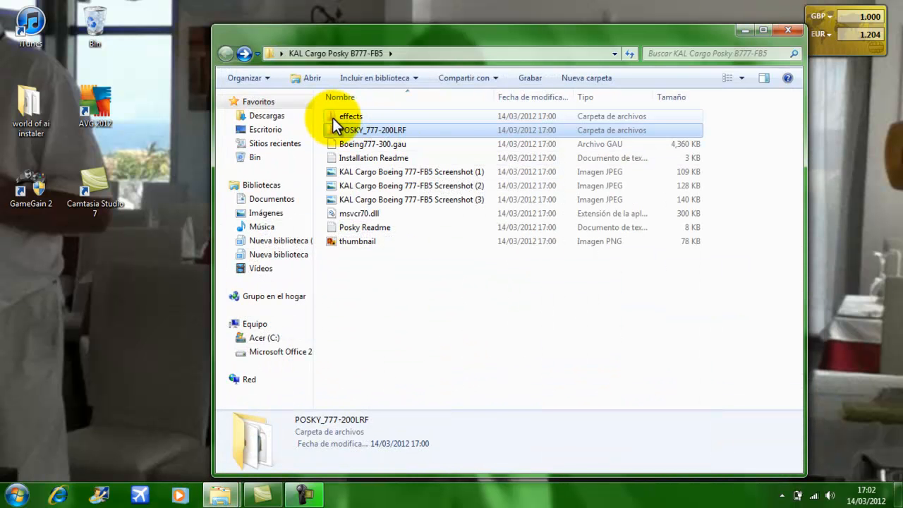
click(349, 117)
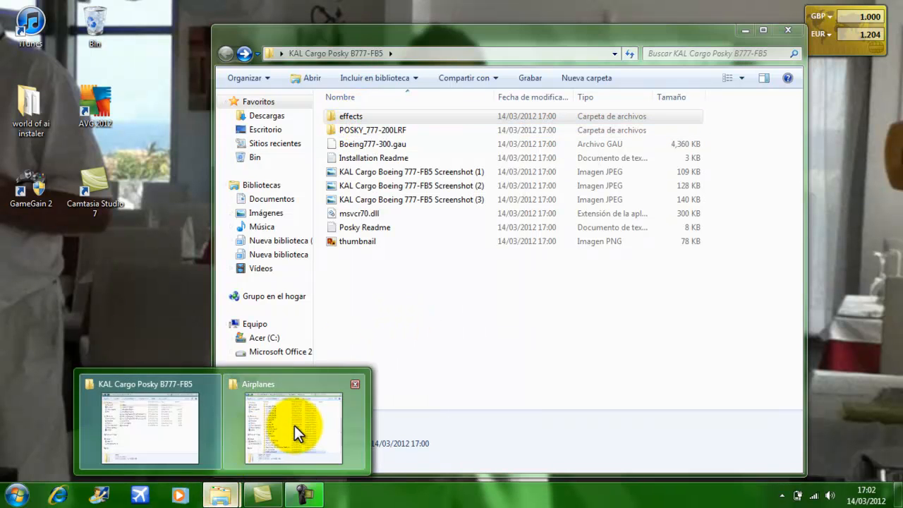
click(294, 428)
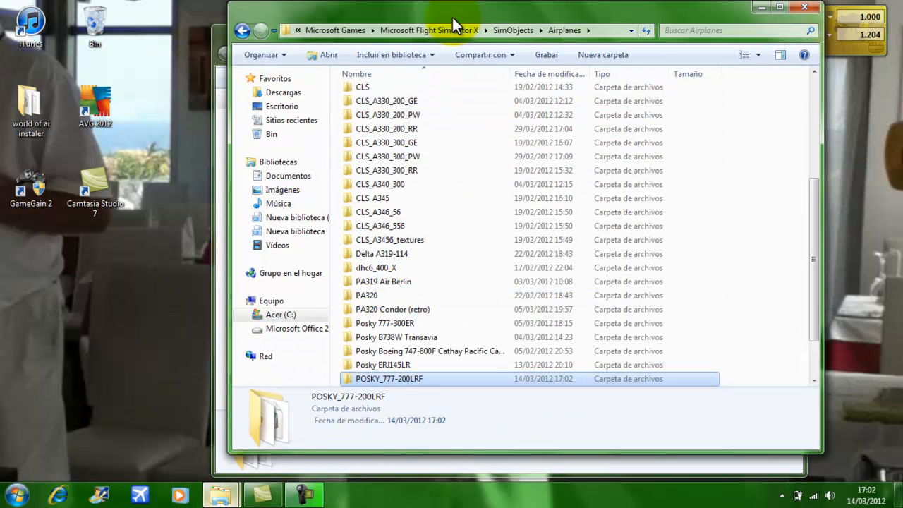
mouse_move(420, 37)
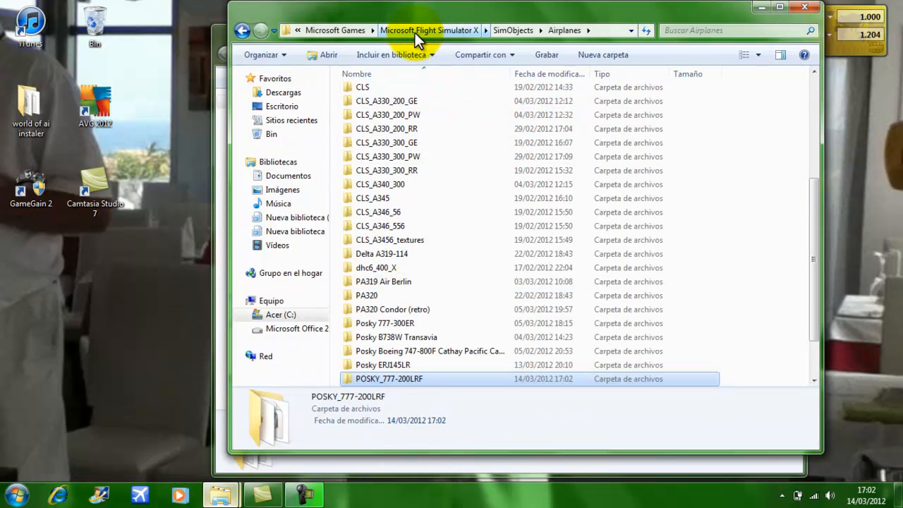
click(430, 31)
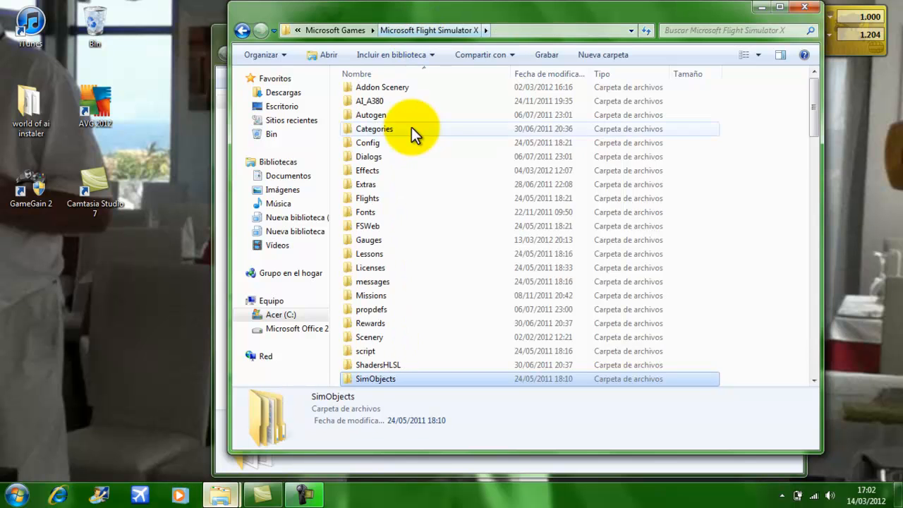
mouse_move(373, 170)
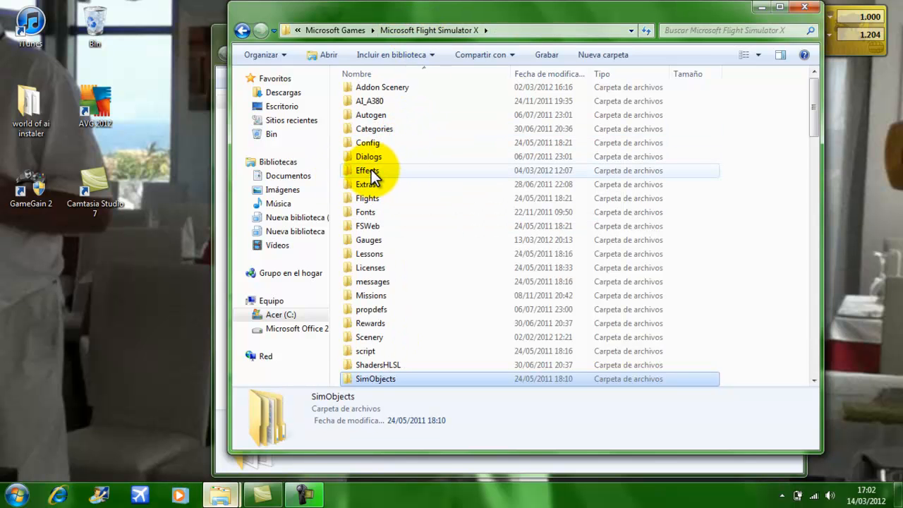
double_click(363, 170)
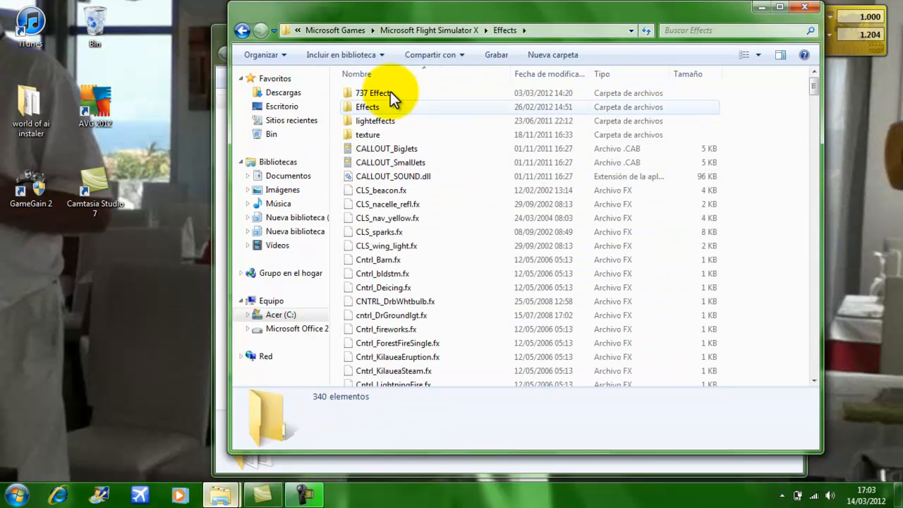
mouse_move(336, 167)
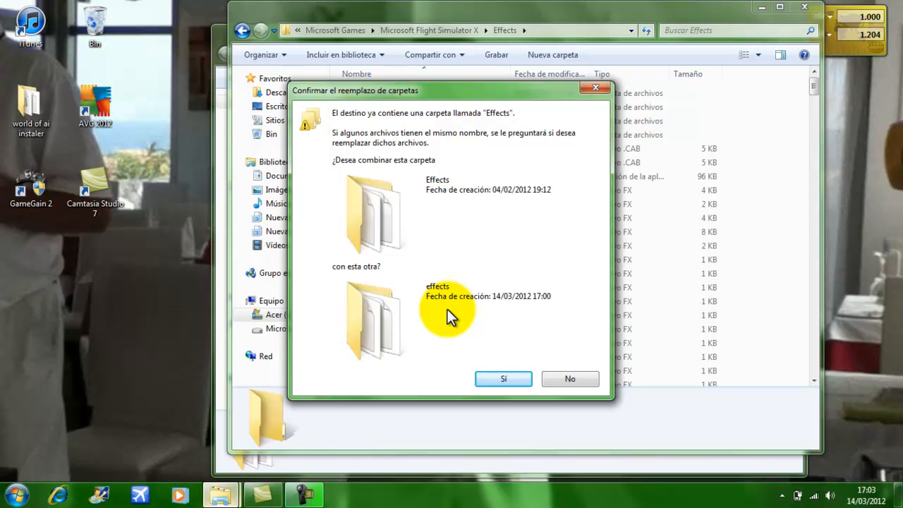
mouse_move(502, 379)
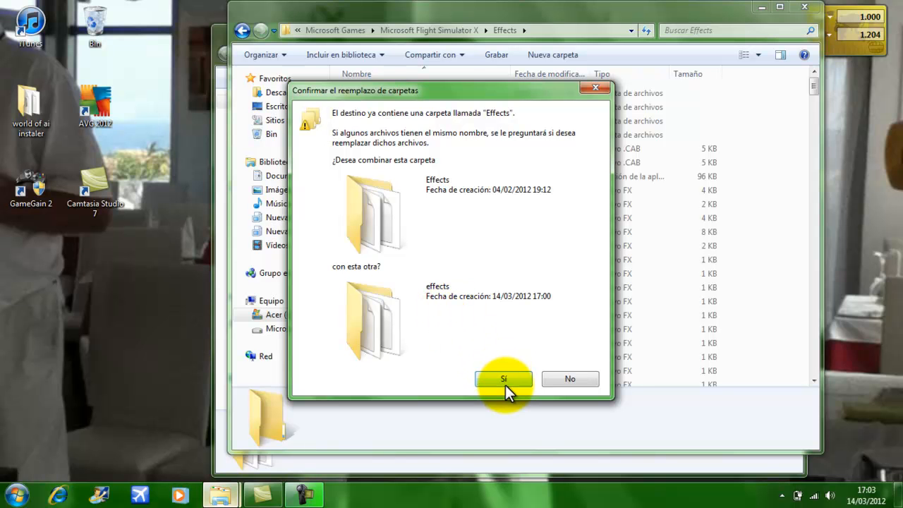
Step: Merge the aircraft's effects folder into the FSX Effects folder and dismiss the file conflict
click(503, 378)
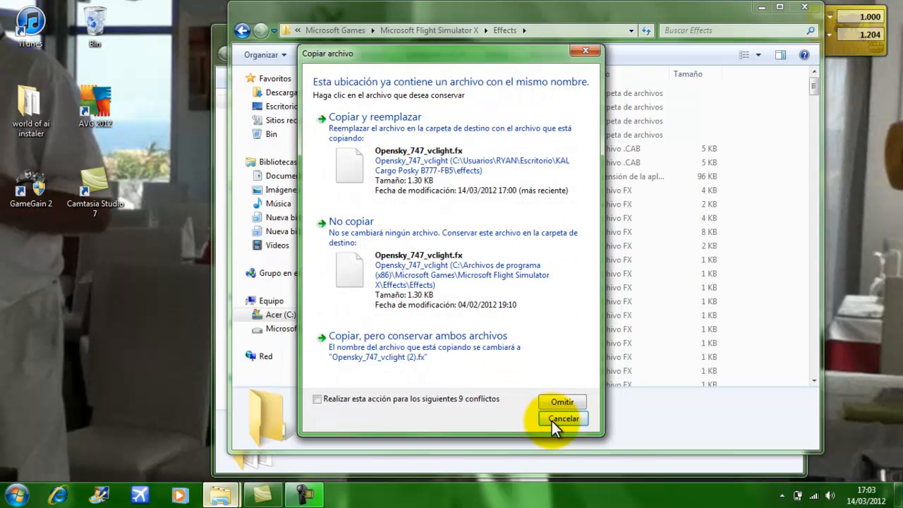
click(561, 419)
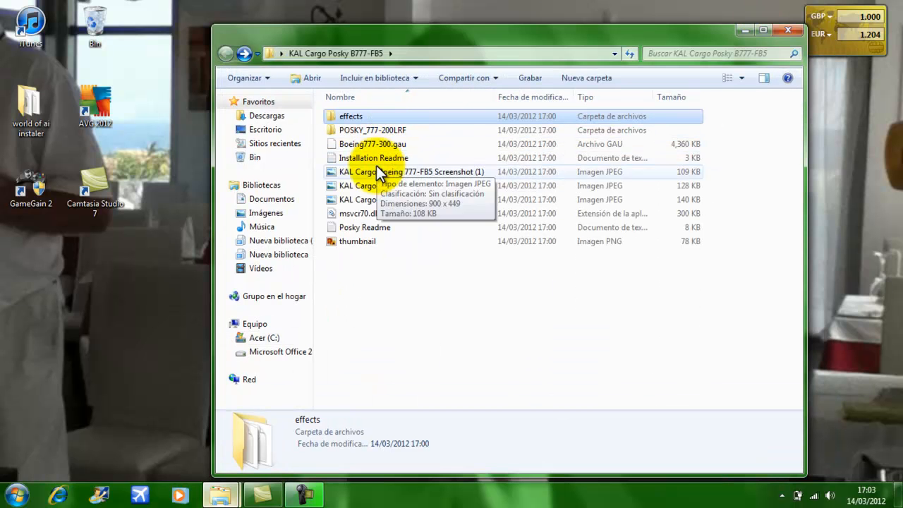
mouse_move(395, 161)
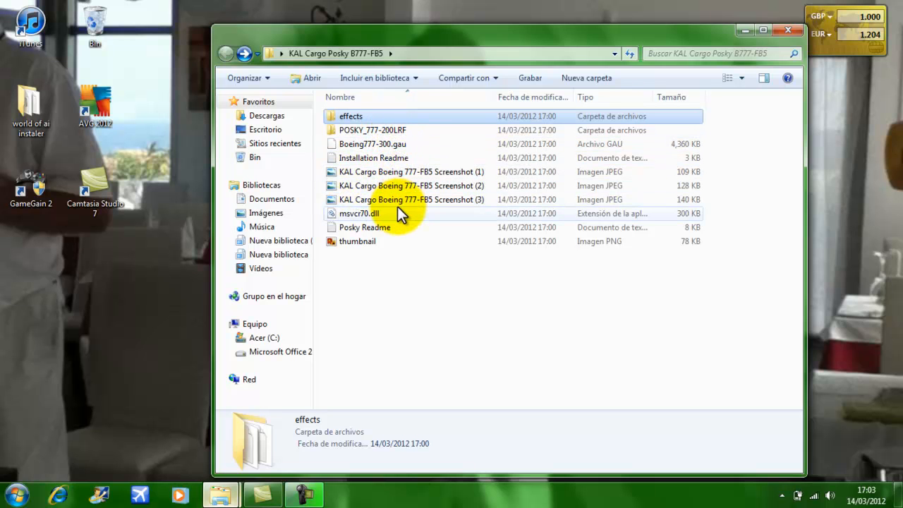
mouse_move(657, 82)
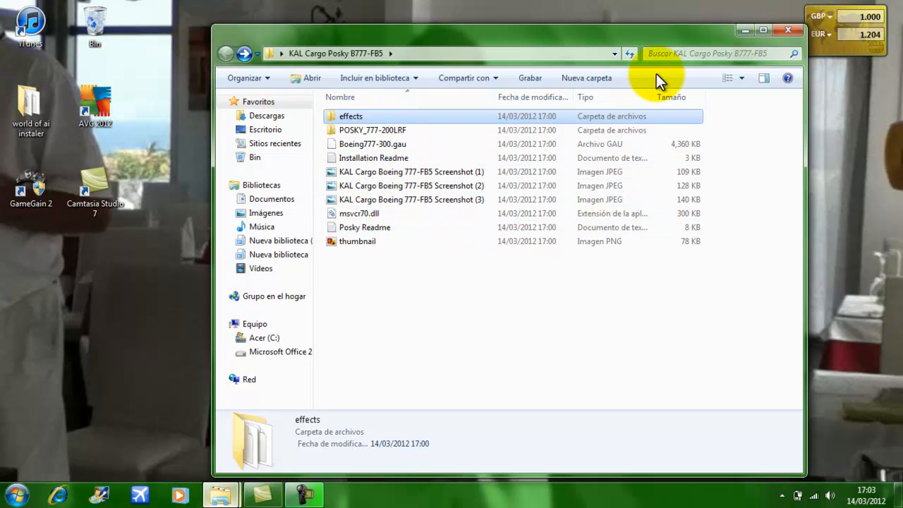
mouse_move(788, 46)
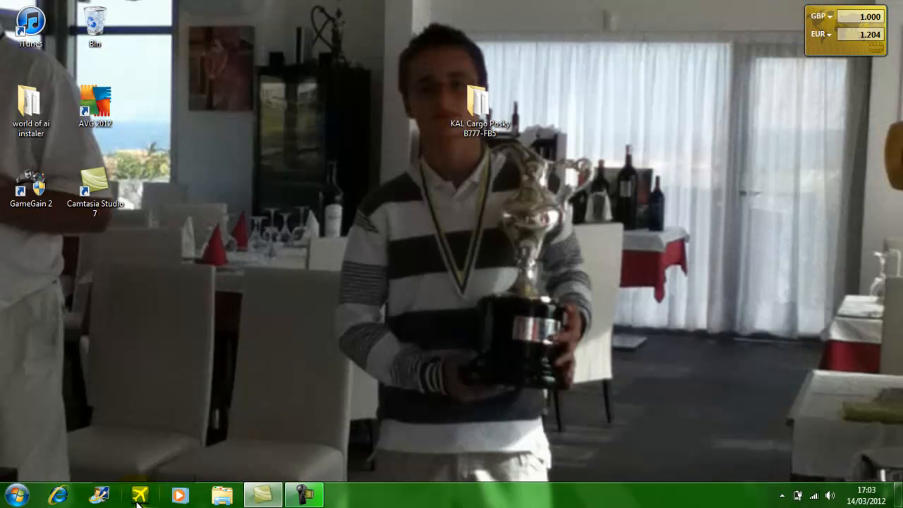
Step: Launch Flight Simulator X and dismiss the SCENERY.CFG error at startup
click(139, 493)
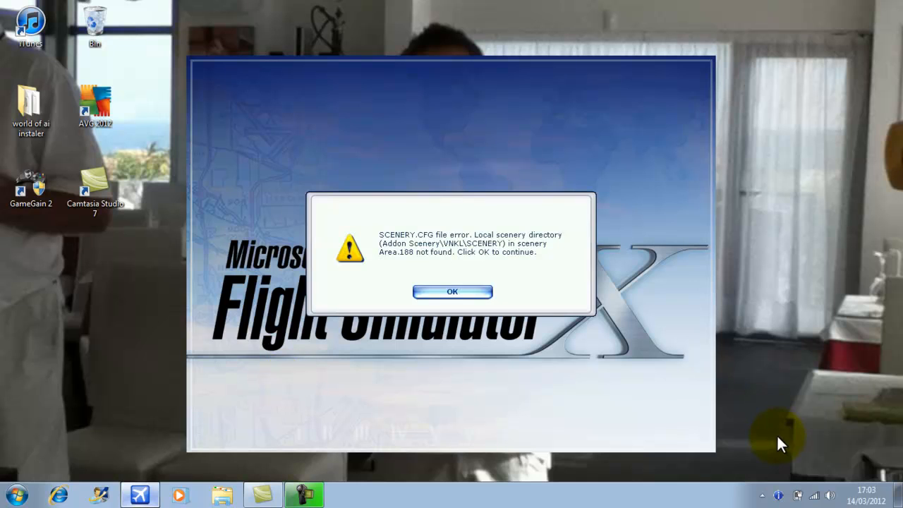
mouse_move(452, 291)
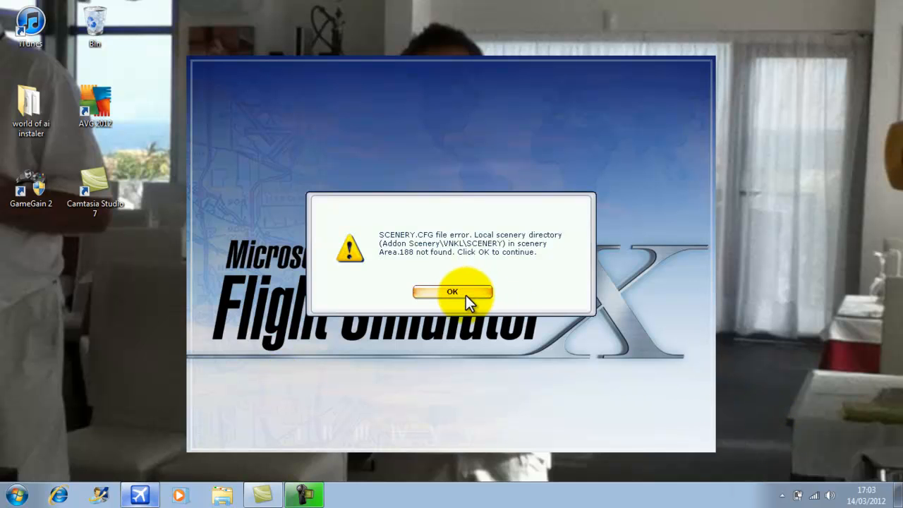
click(454, 291)
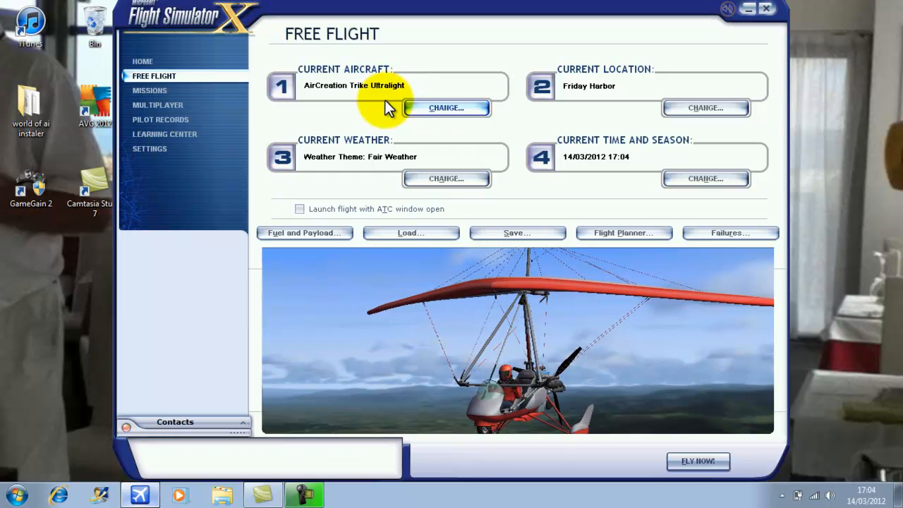
mouse_move(447, 109)
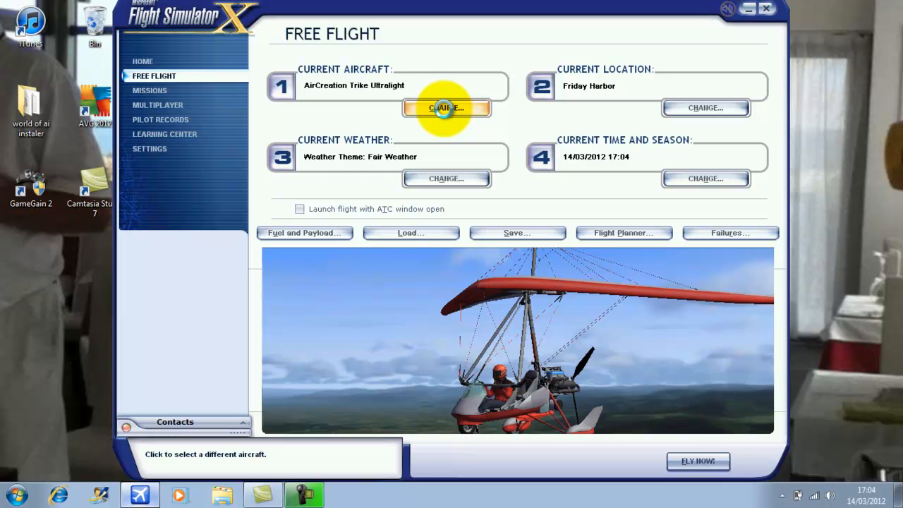
Step: Choose Boeing 777-FB5 Korean Air Cargo VC from the aircraft list and confirm
click(446, 107)
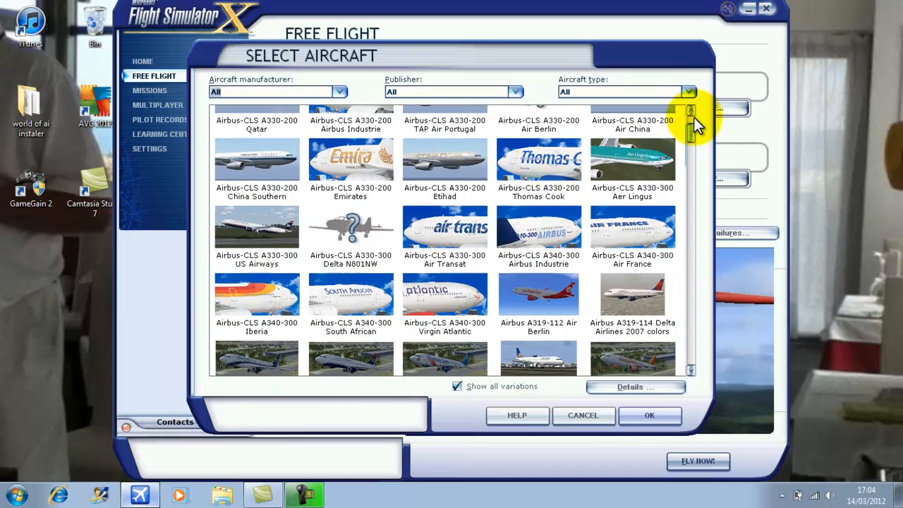
scroll(down, 3)
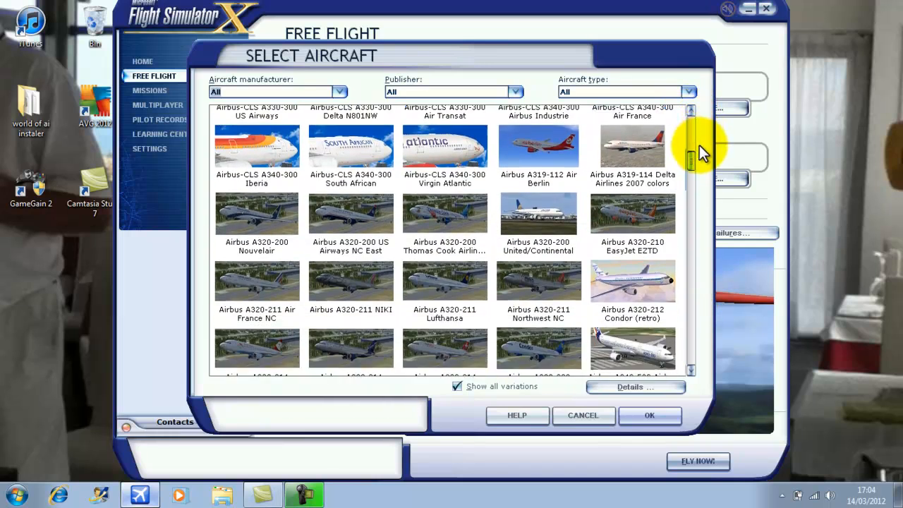
scroll(down, 3)
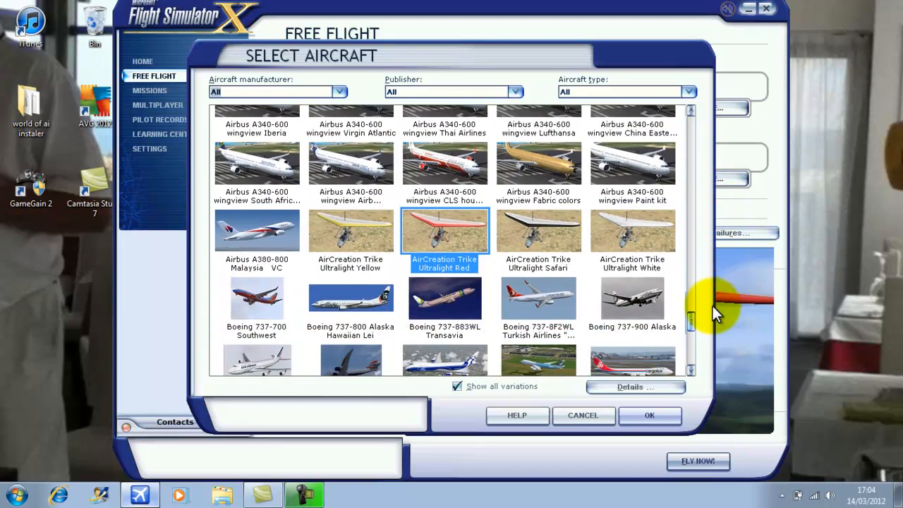
scroll(down, 3)
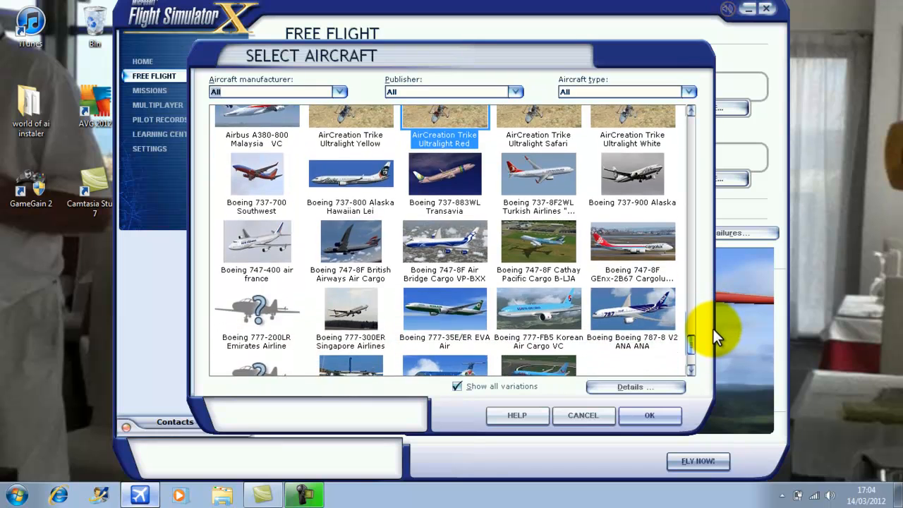
scroll(down, 3)
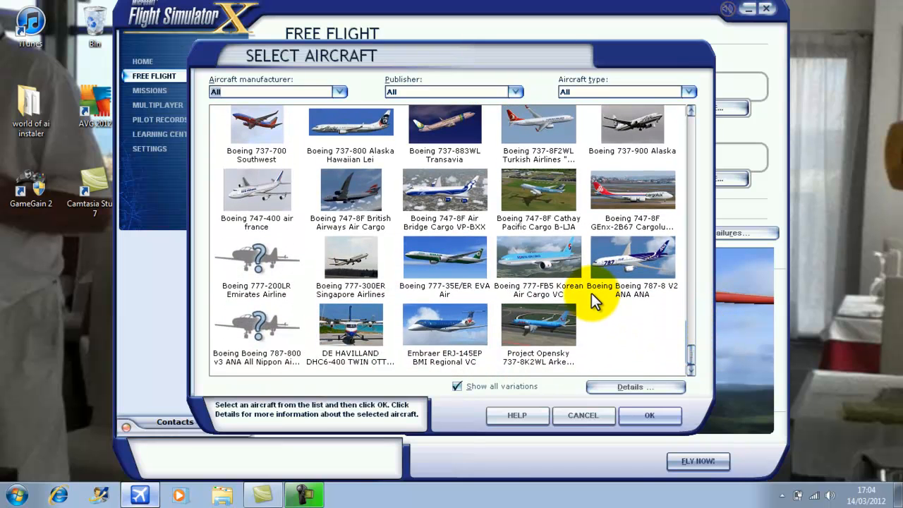
click(538, 258)
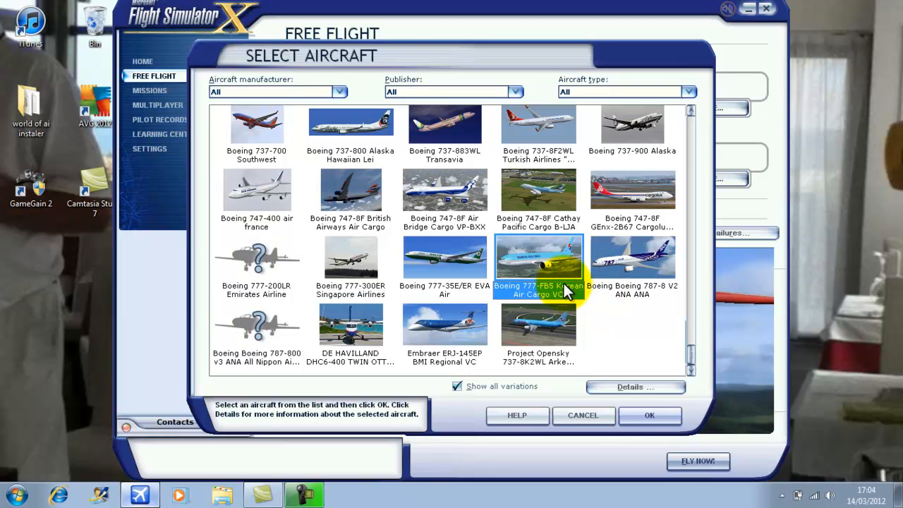
mouse_move(541, 269)
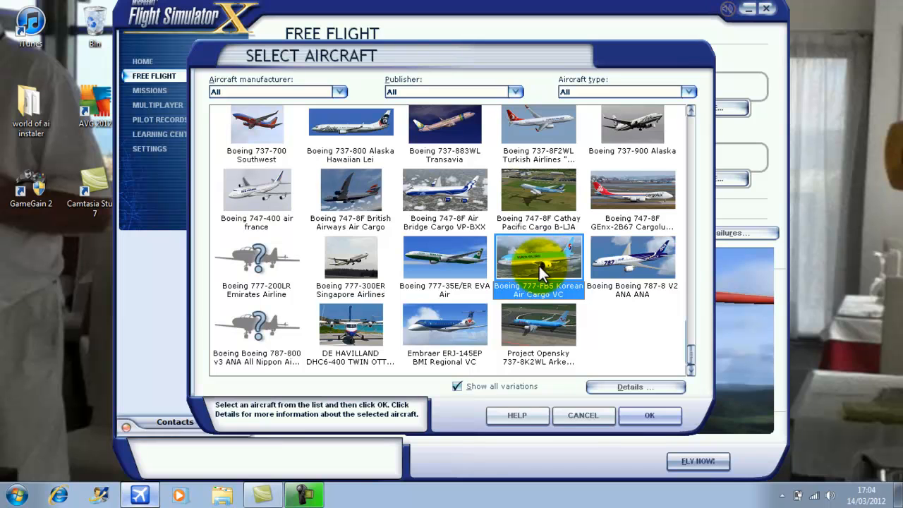
click(649, 416)
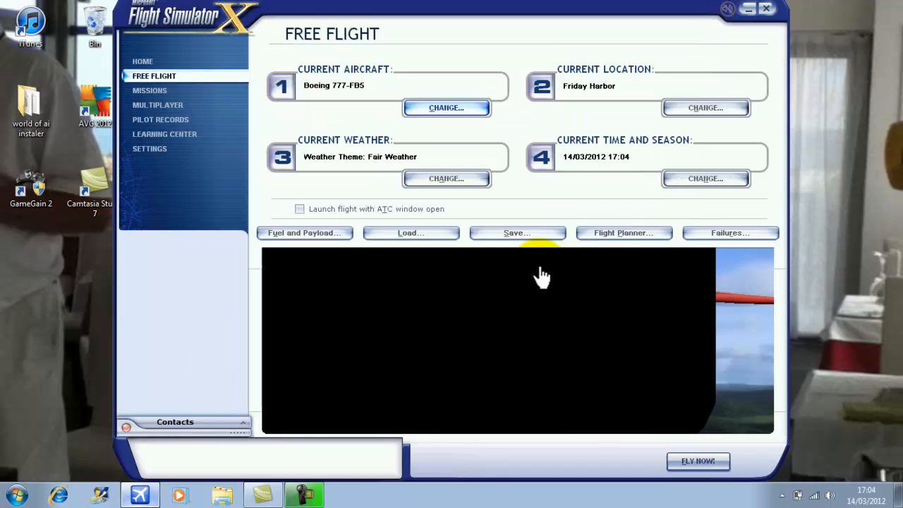